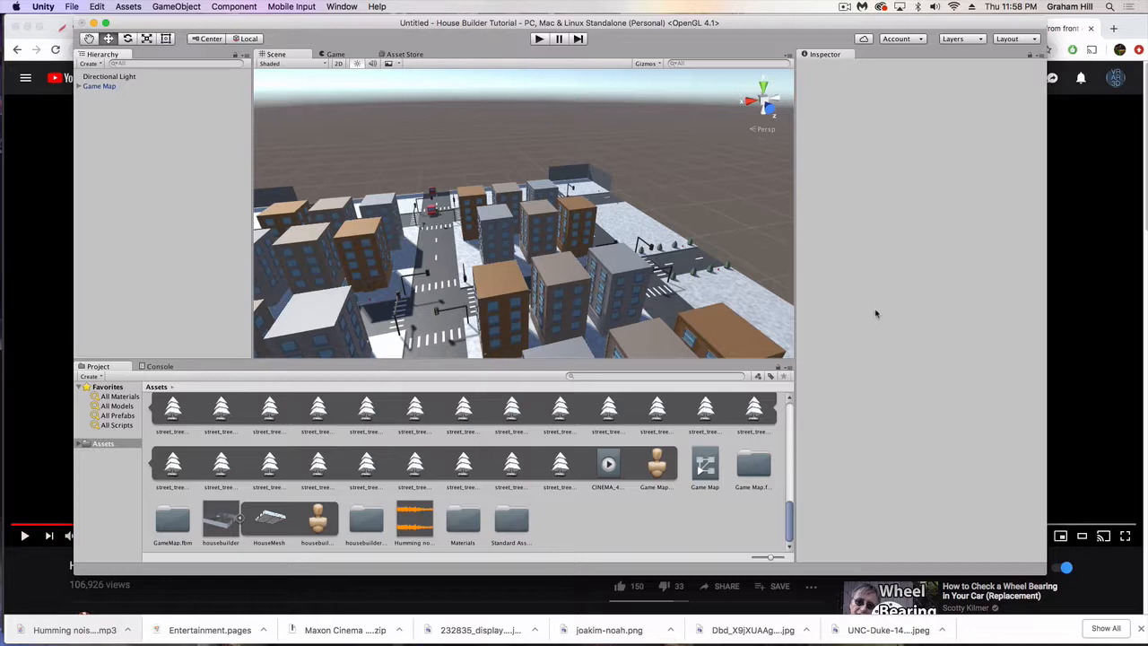
pyautogui.moveTo(603, 282)
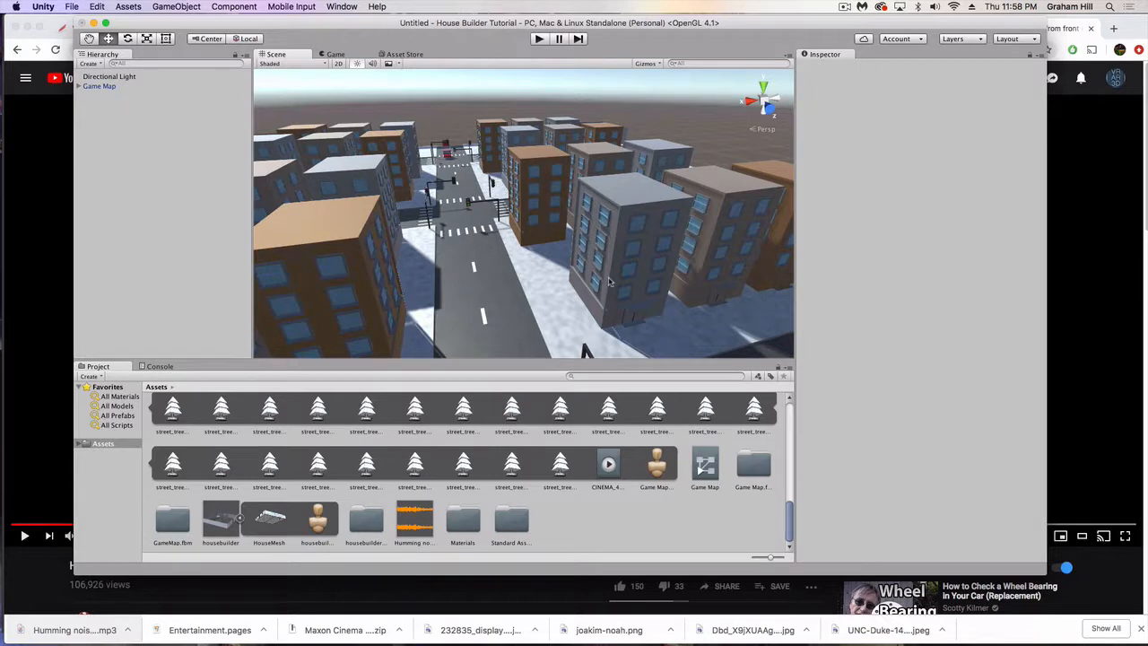
pyautogui.moveTo(610, 280)
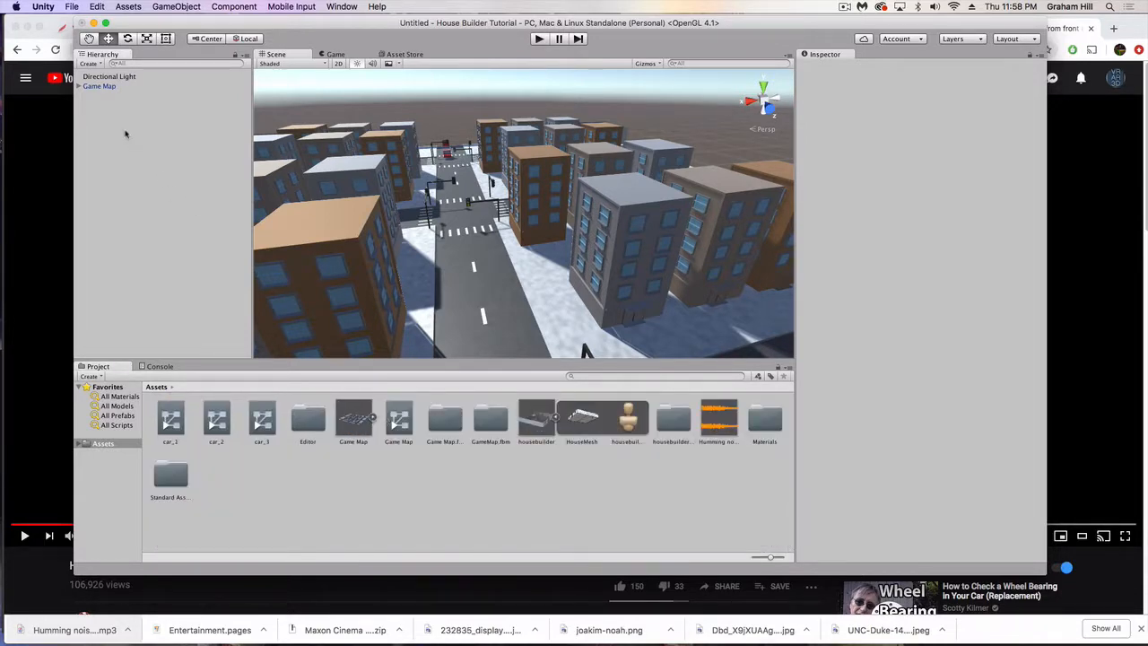
pyautogui.moveTo(99, 119)
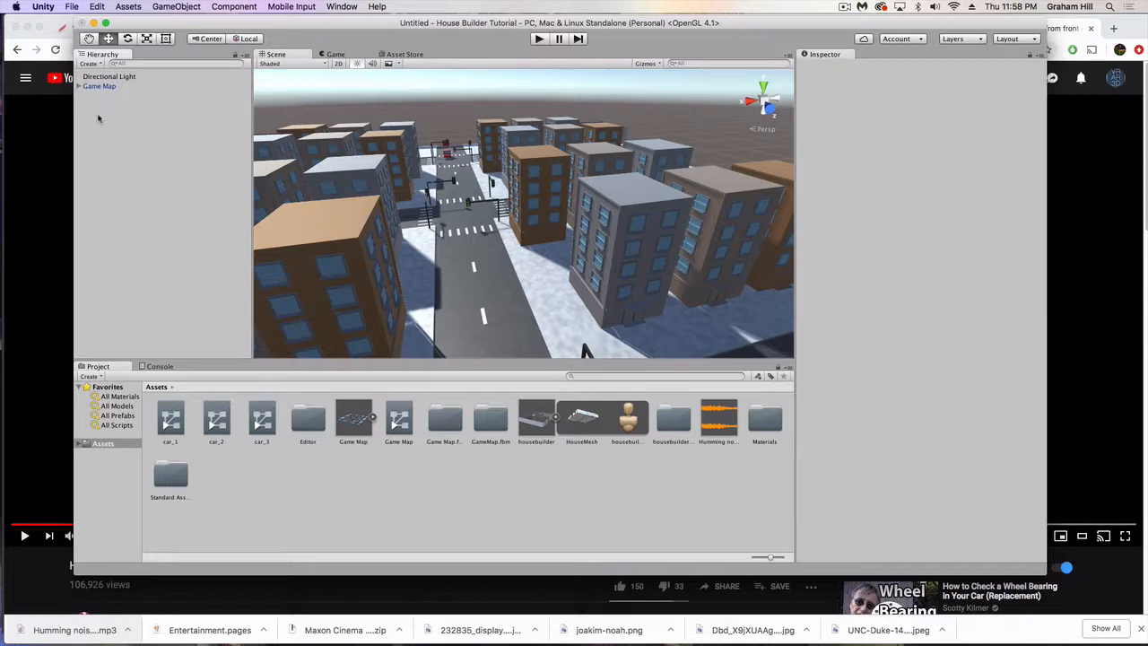
# - Add the FPSController prefab from Standard Assets' FirstPersonCharacter Prefabs folder into the Hierarchy
pyautogui.click(81, 443)
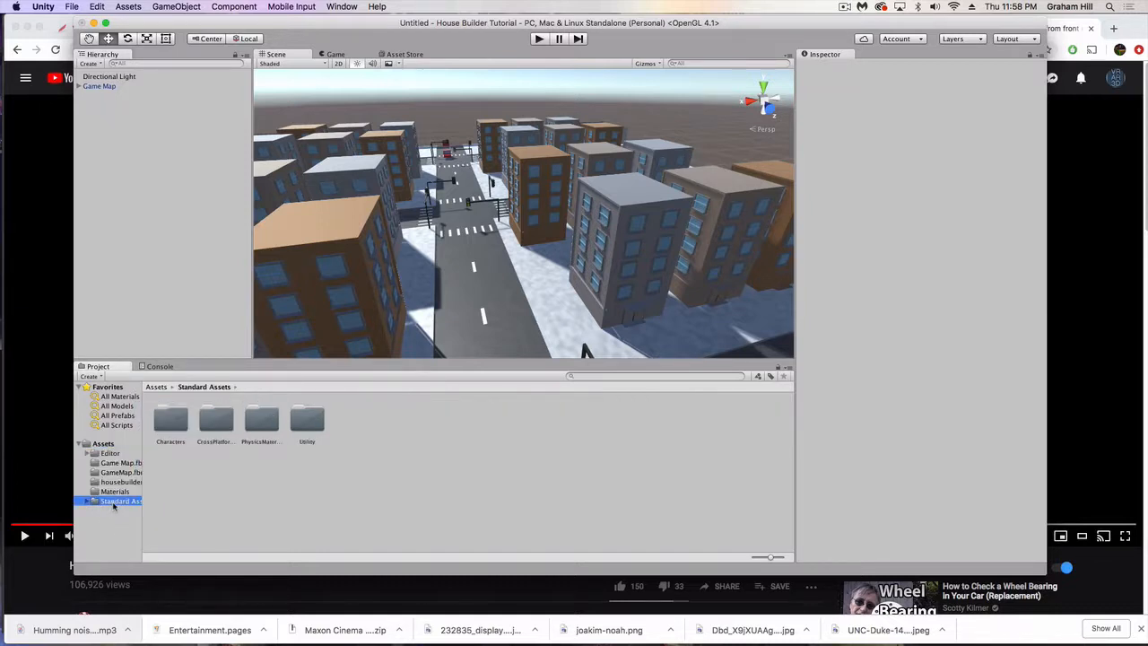
pyautogui.doubleClick(215, 420)
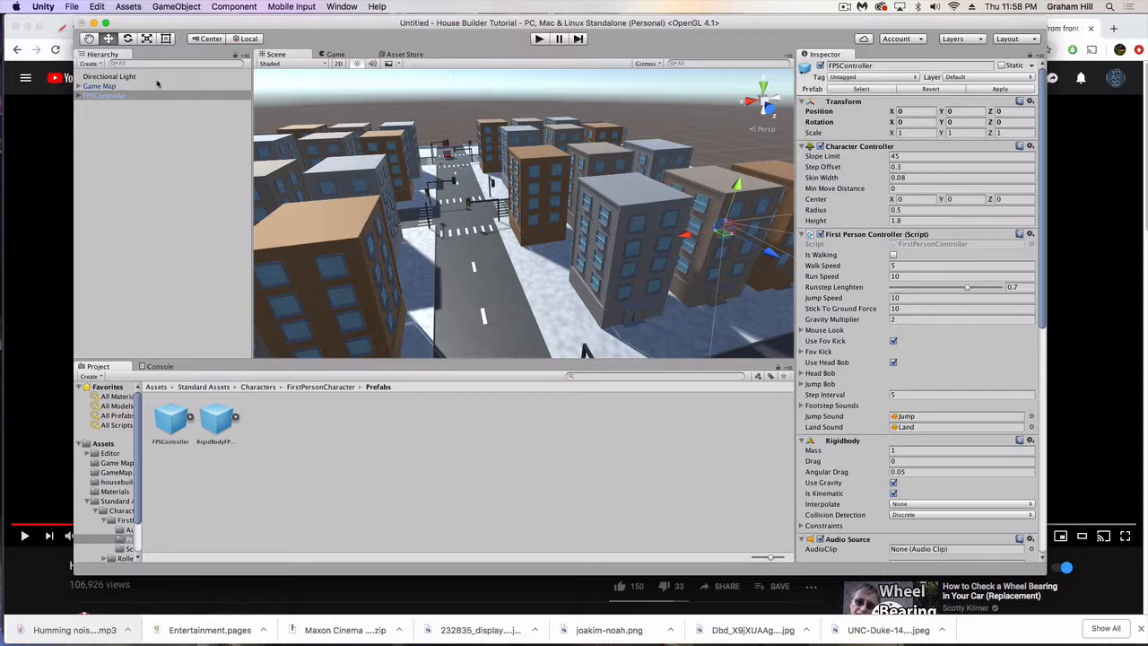
pyautogui.click(79, 95)
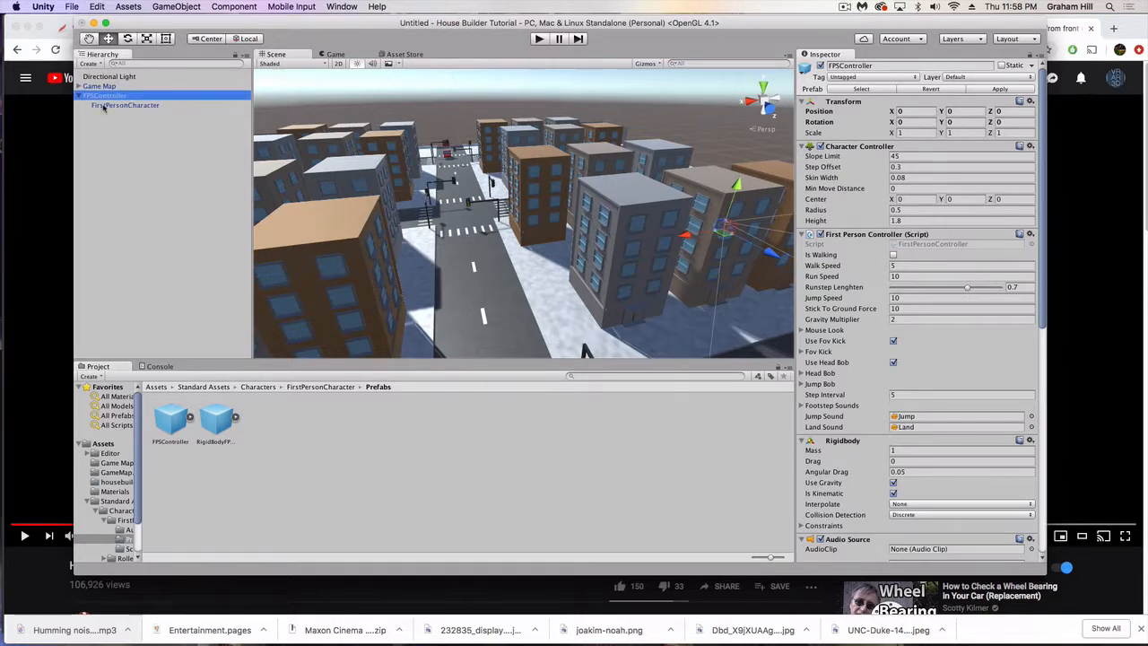
pyautogui.click(104, 97)
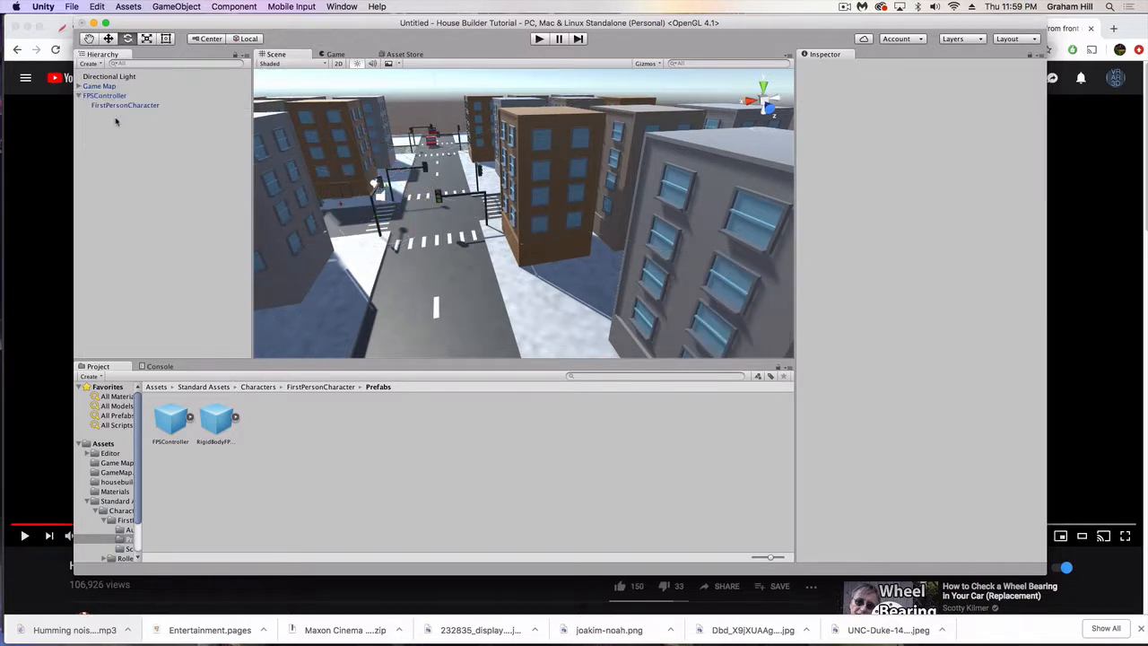
pyautogui.click(104, 95)
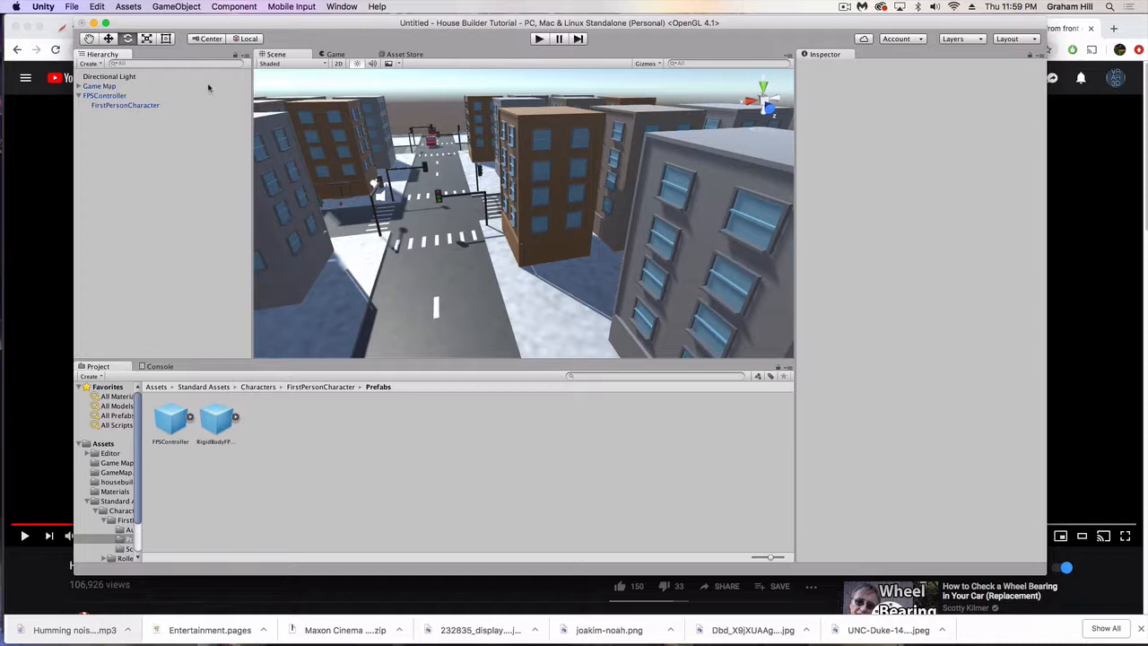
# - Add a Mesh Collider to the Game Map, then select the FPSController to reposition it above the road
pyautogui.click(99, 86)
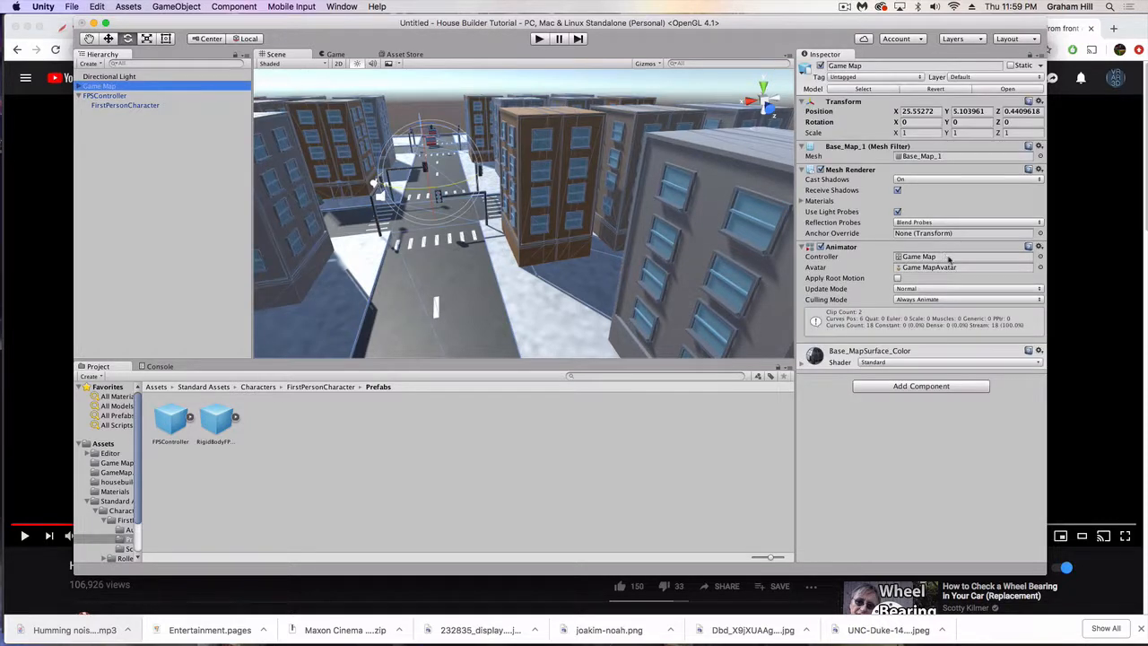
pyautogui.moveTo(750, 402)
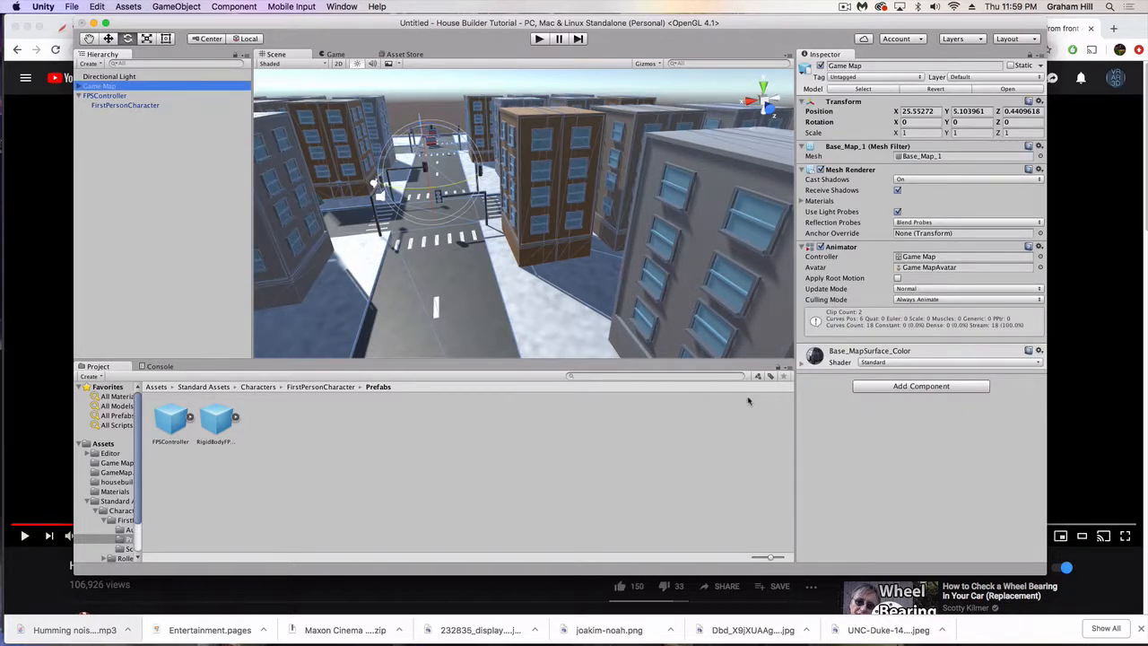
pyautogui.click(922, 385)
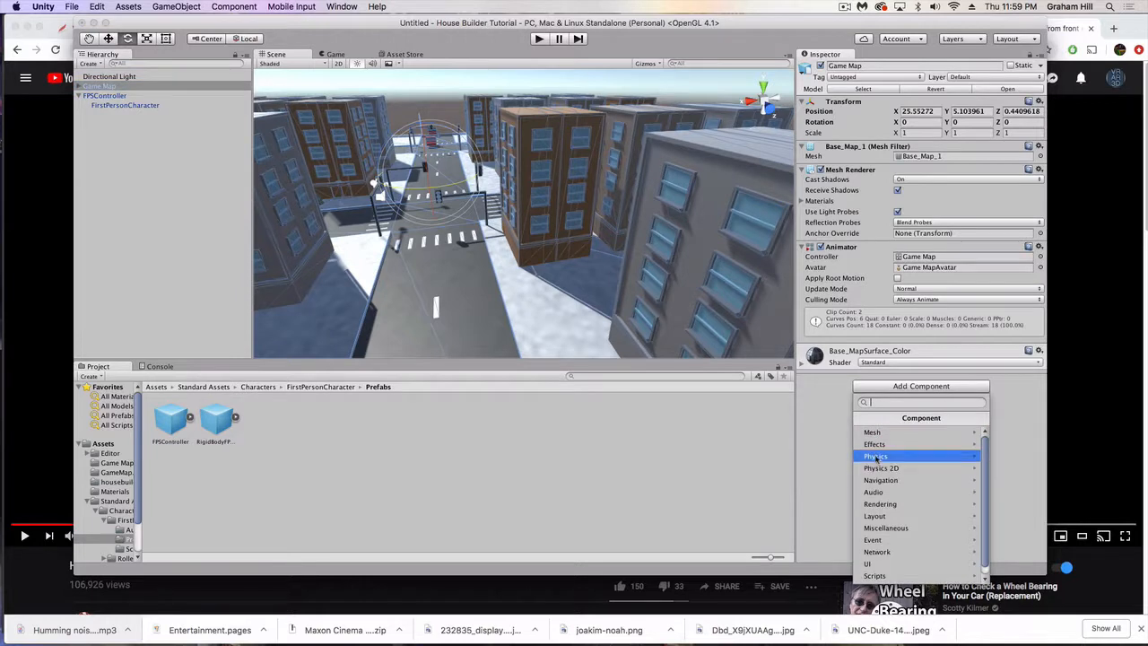
pyautogui.click(875, 456)
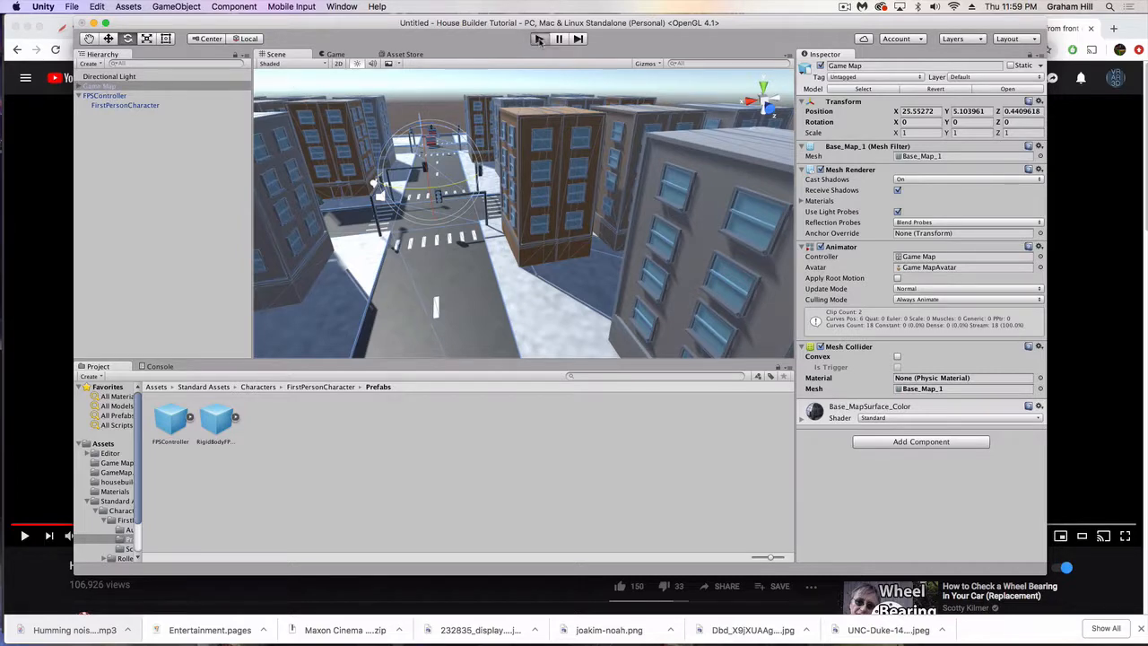
pyautogui.click(538, 40)
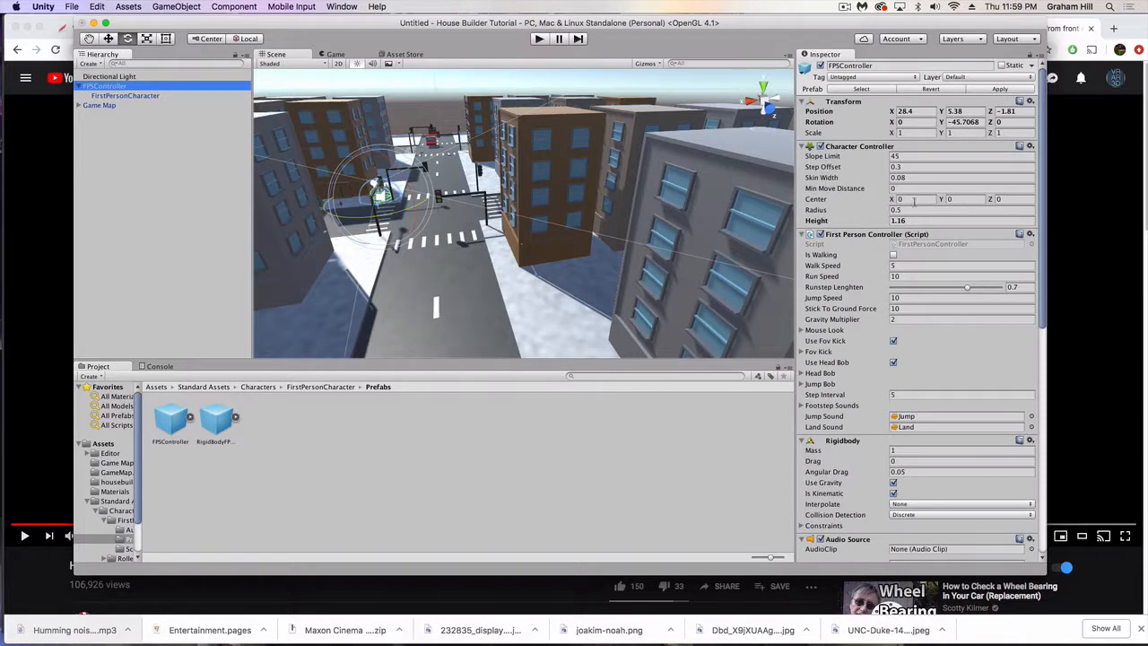
# - Lower the Character Controller height, run a street-level play test and stop it
pyautogui.click(960, 221)
pyautogui.write('0.5')
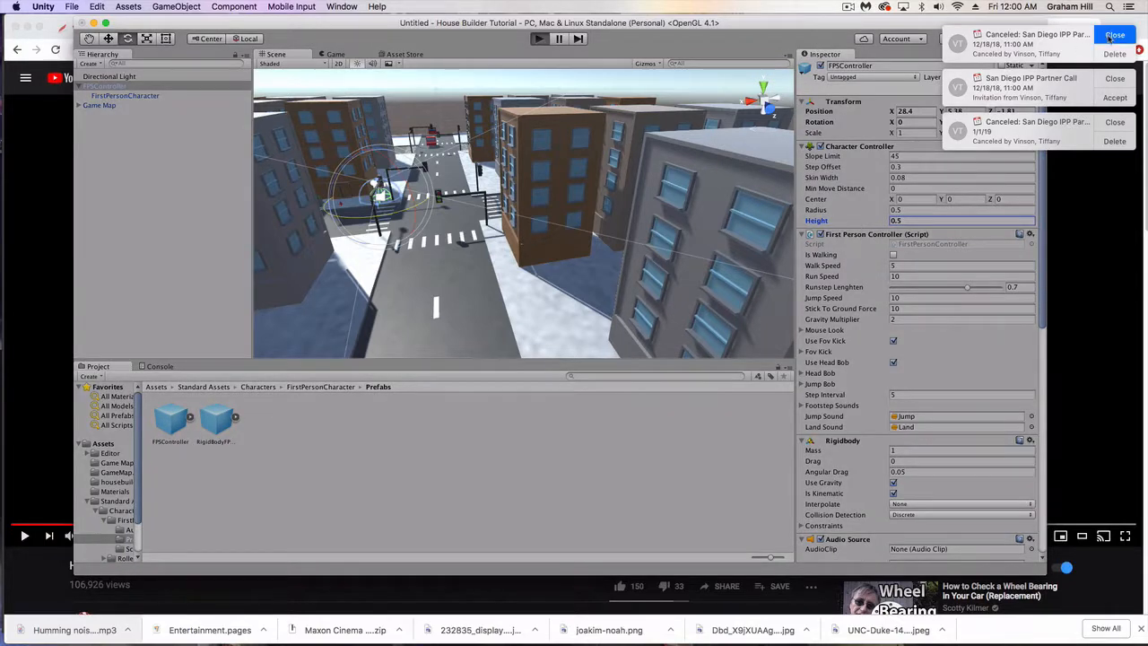
pyautogui.click(1116, 36)
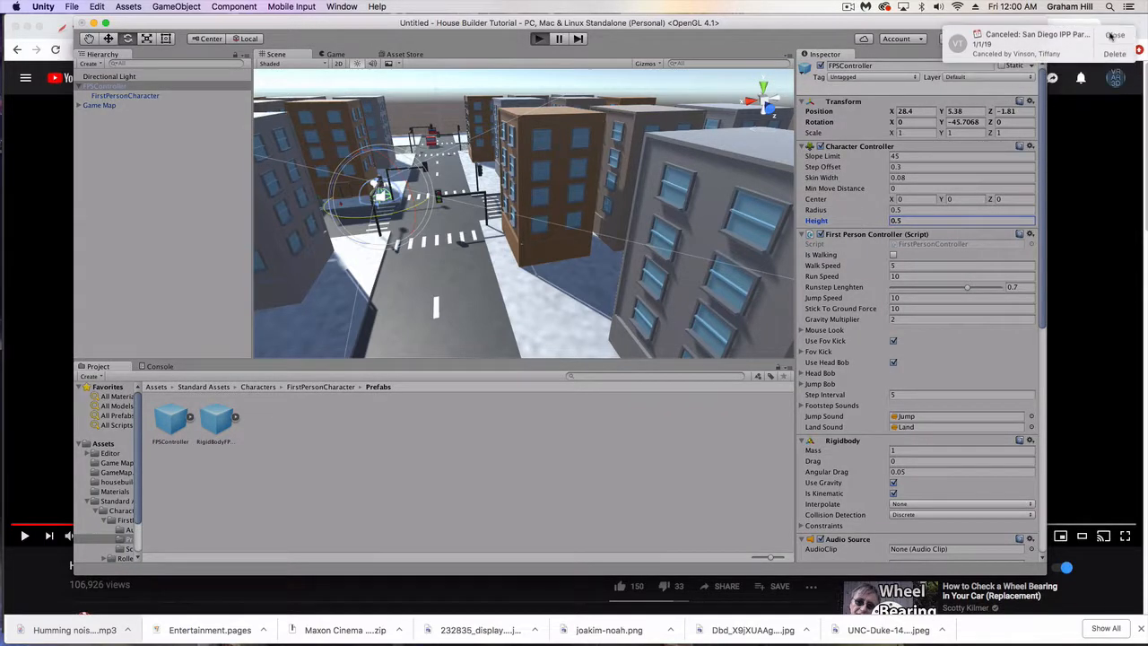
pyautogui.click(1116, 36)
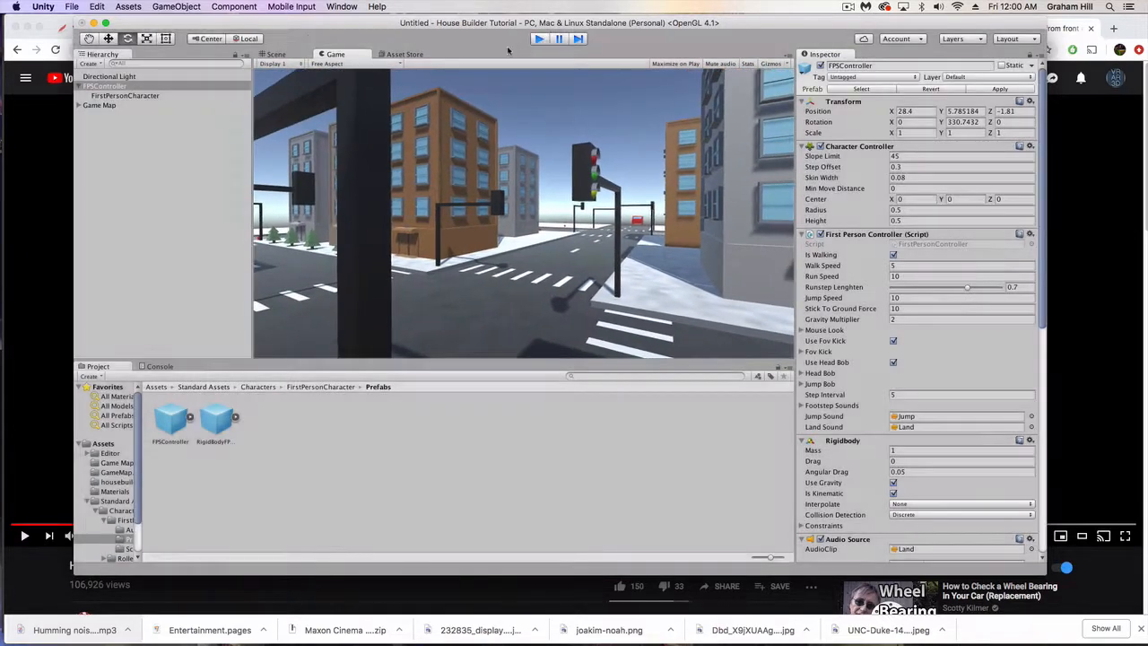
pyautogui.click(277, 54)
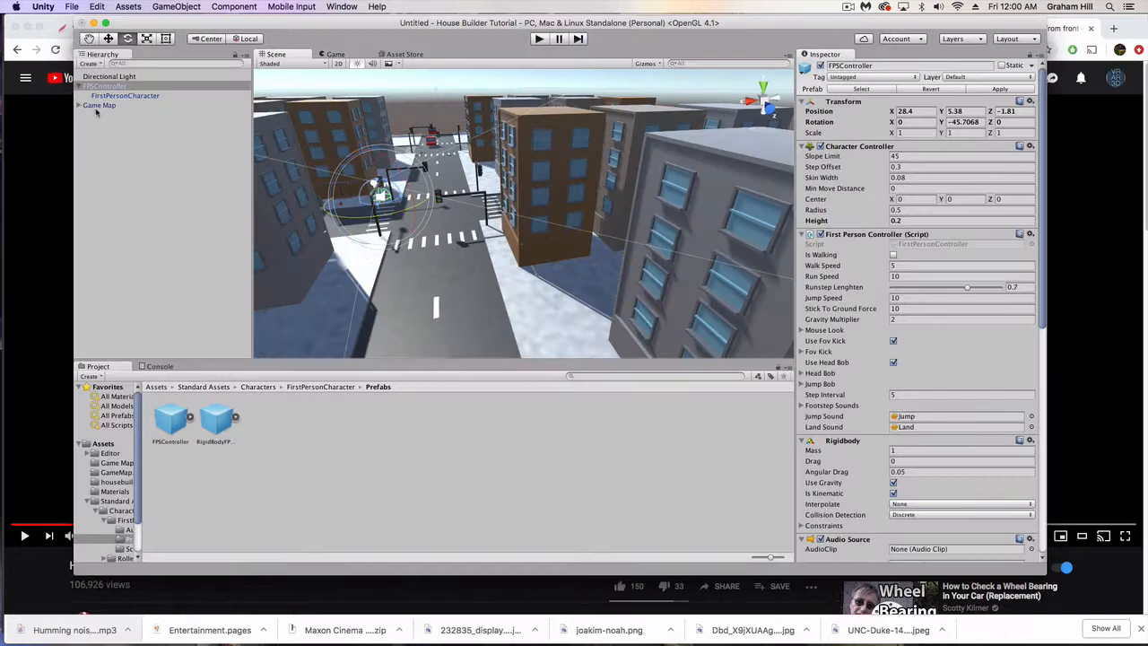
# - Add Mesh Colliders to all street_tree objects under Game Map and start a play test
pyautogui.click(101, 104)
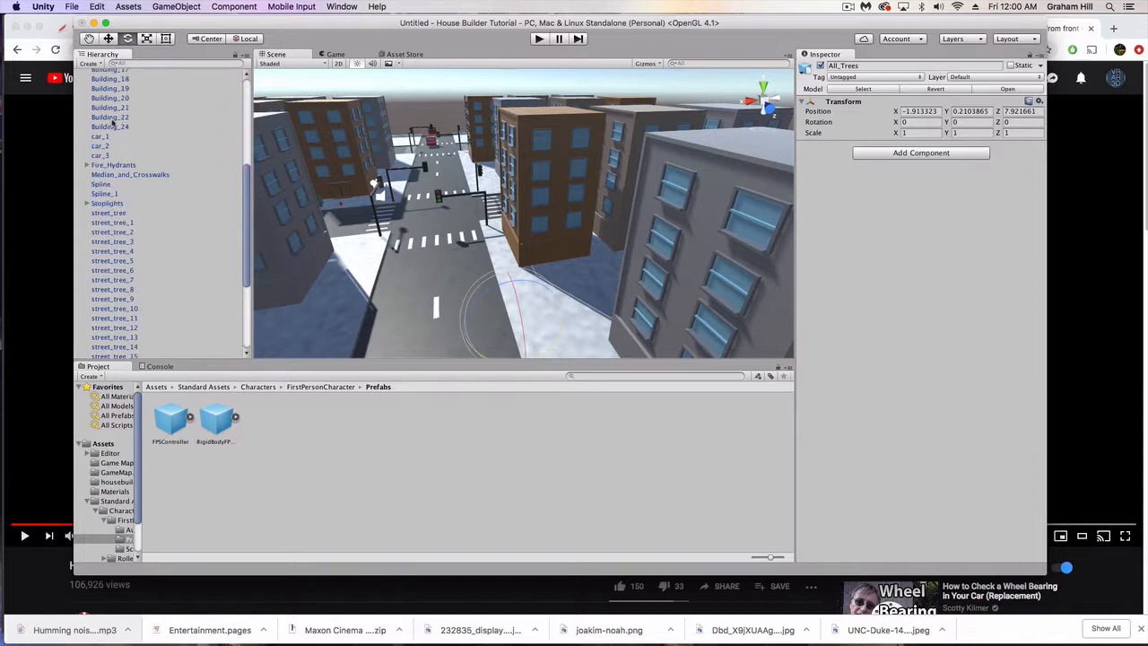
pyautogui.scroll(-3)
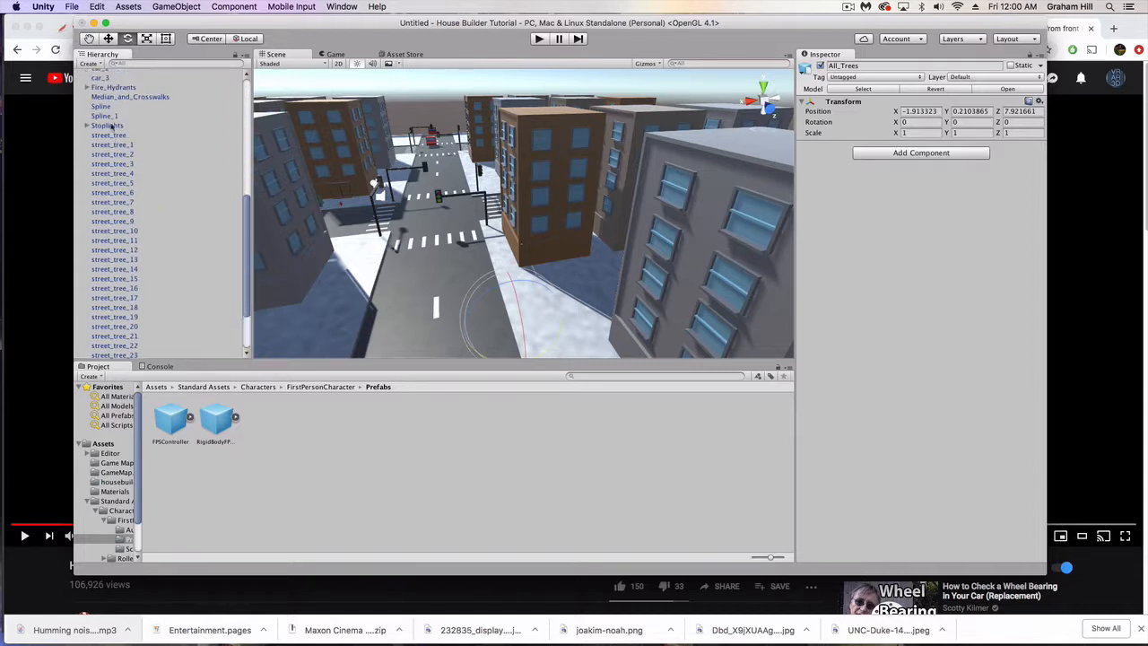
pyautogui.scroll(-3)
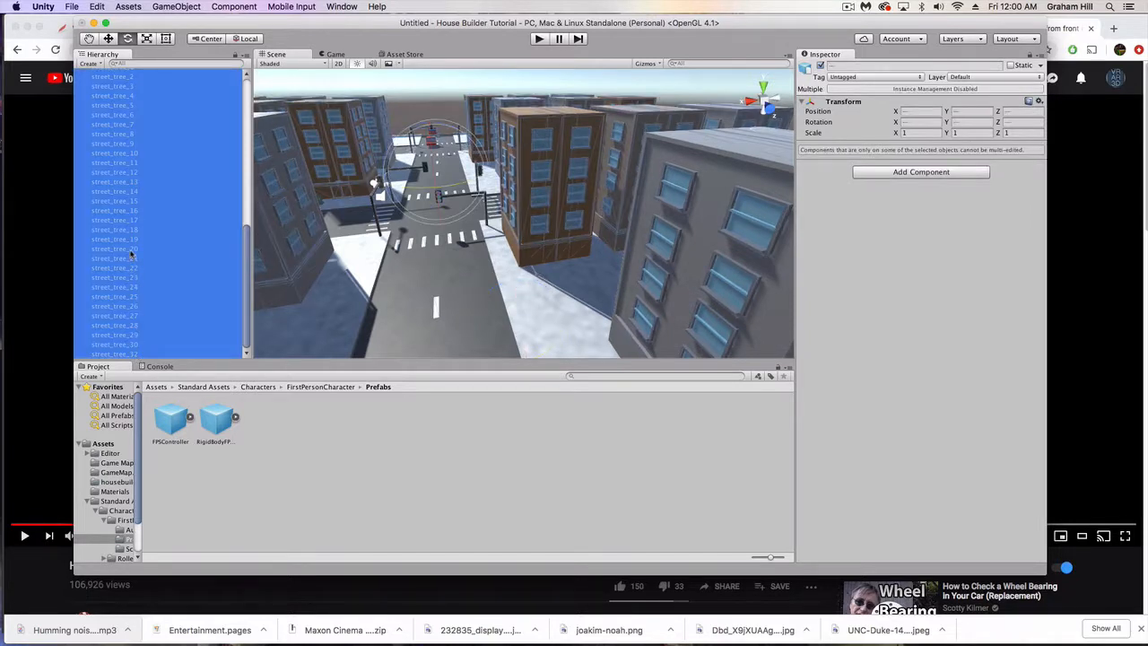
pyautogui.click(920, 172)
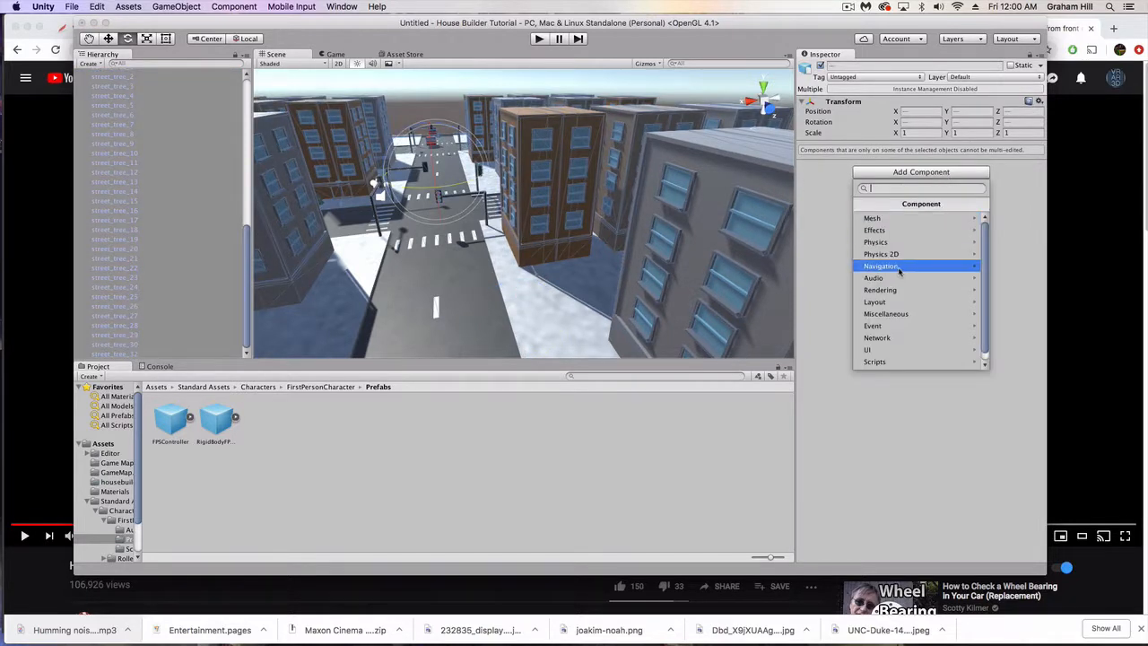
pyautogui.click(876, 241)
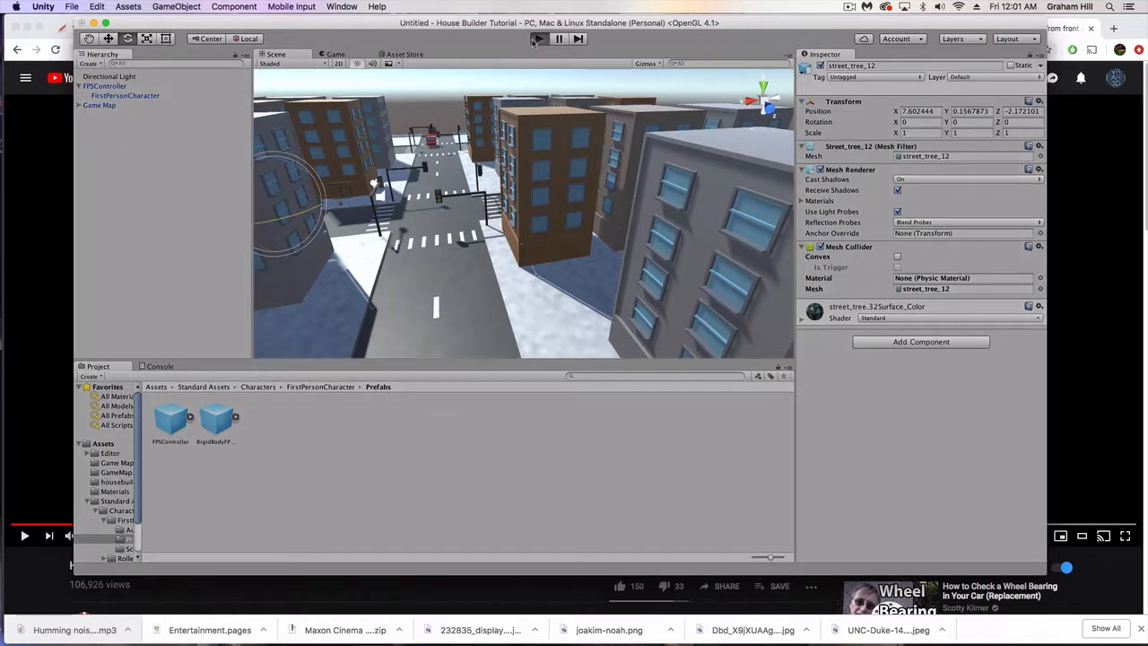
pyautogui.click(538, 39)
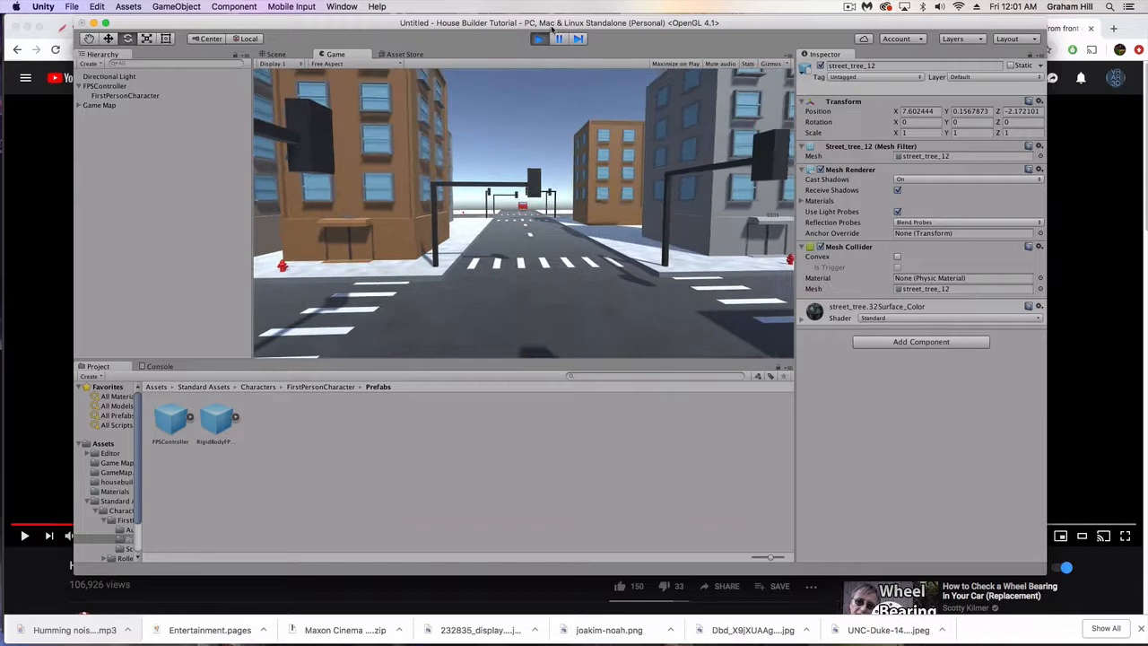
# - Scale the Game Map to 2 on all axes and play-test the enlarged city, then stop
pyautogui.click(277, 54)
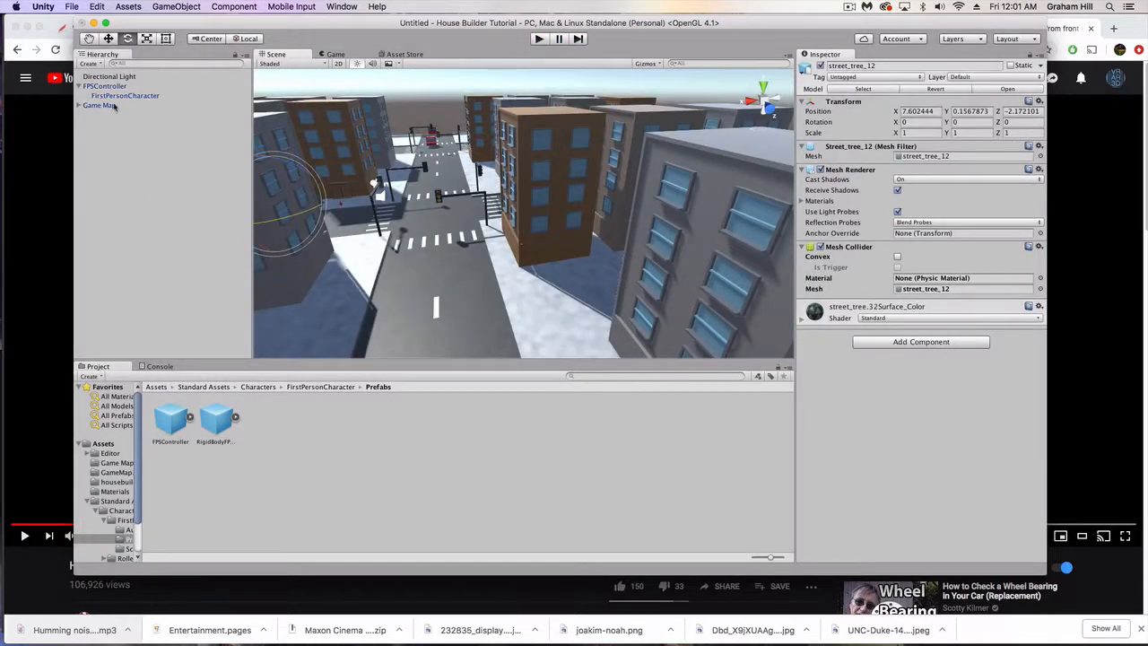
pyautogui.click(98, 104)
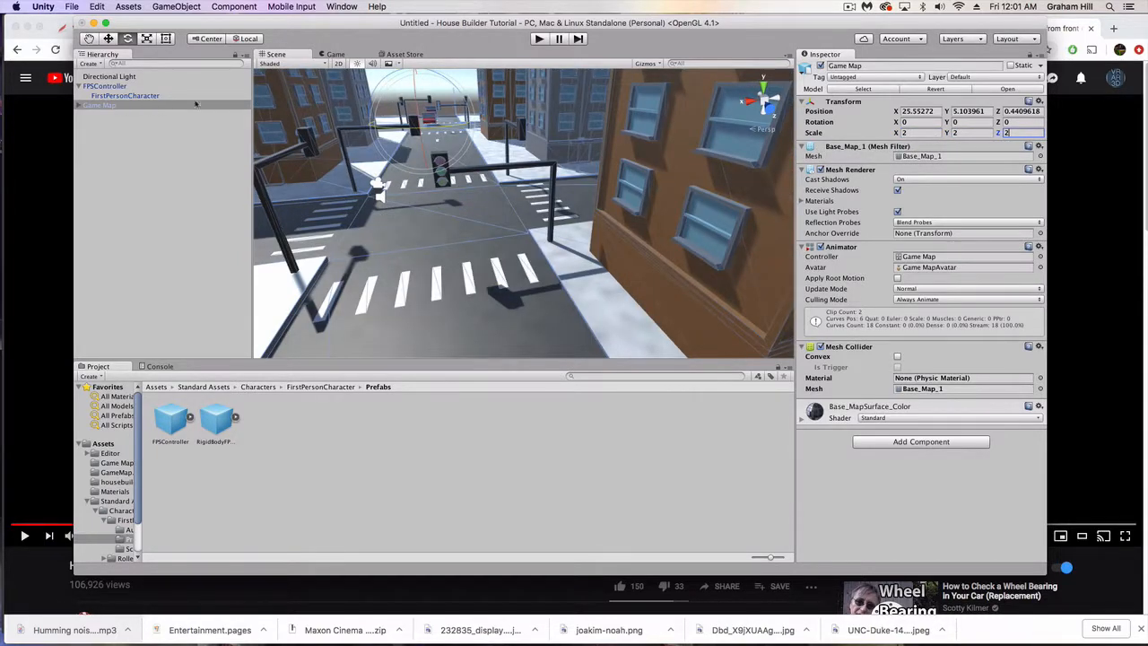
pyautogui.click(538, 37)
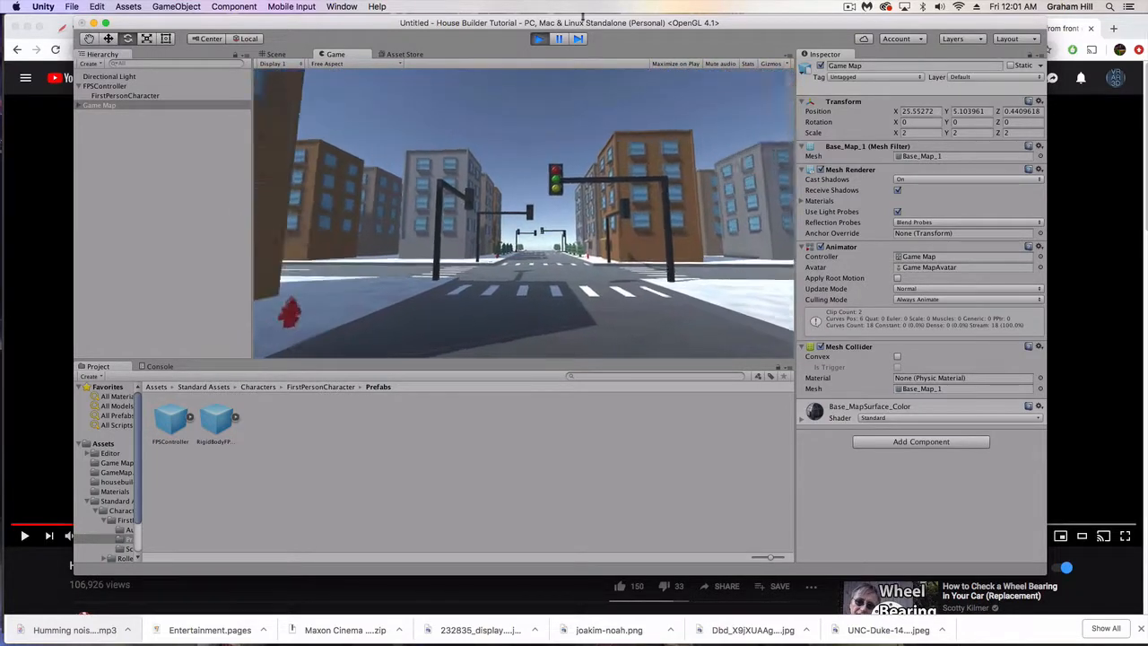
pyautogui.click(277, 54)
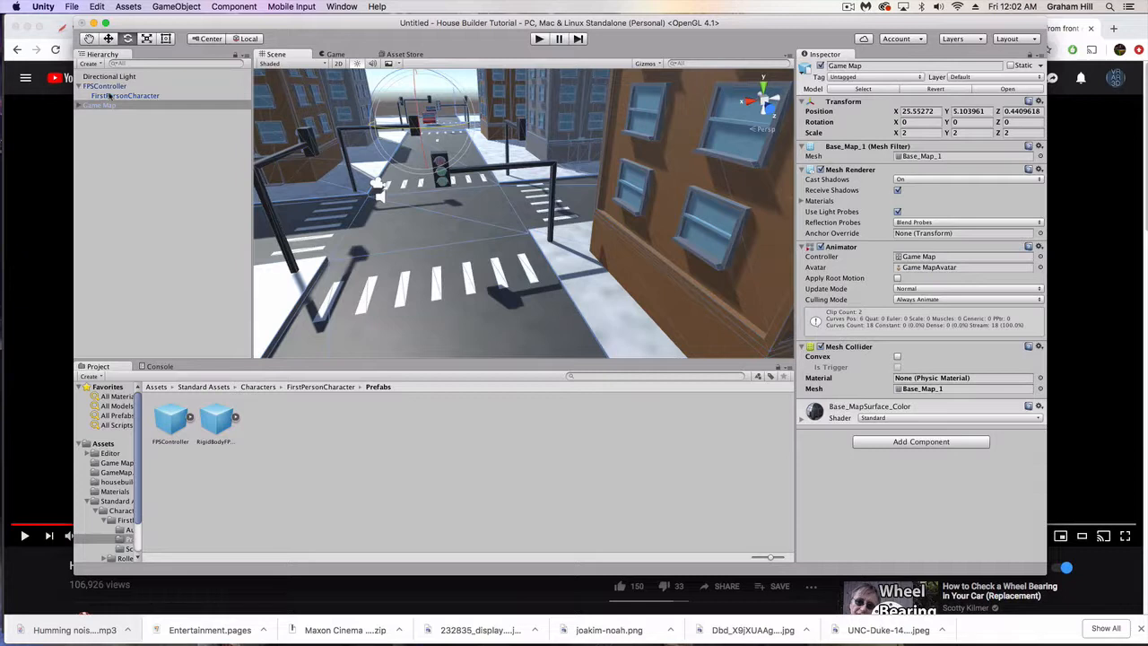
# - Add an Audio Listener component to the FPSController player object
pyautogui.click(104, 86)
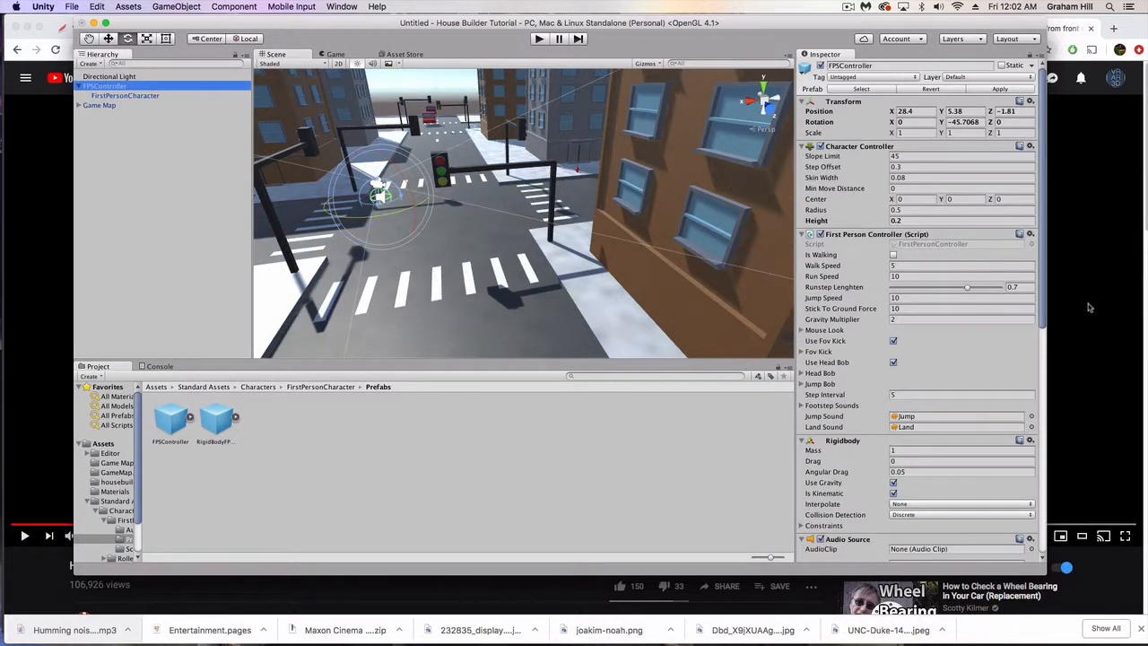
pyautogui.scroll(-3)
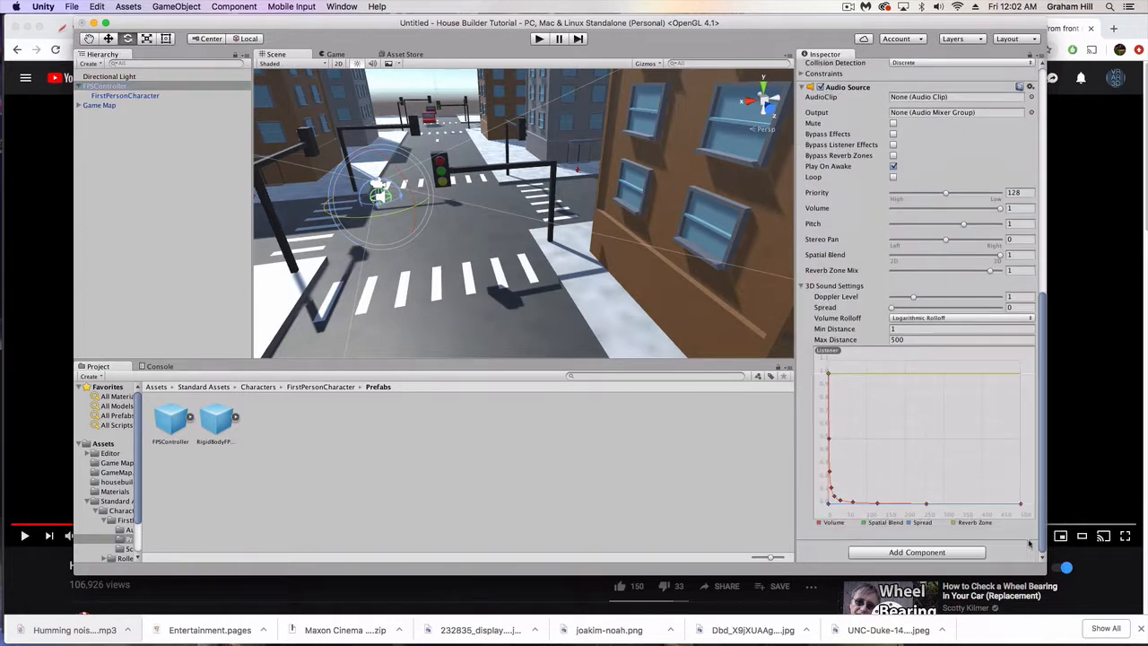
pyautogui.scroll(-3)
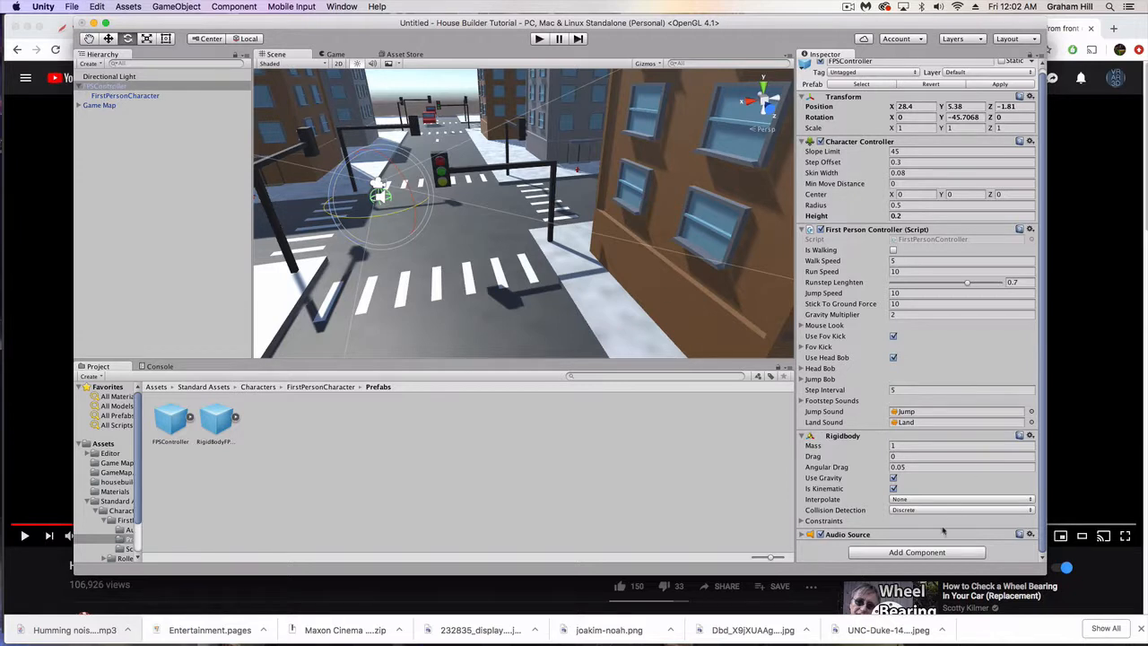
pyautogui.click(915, 553)
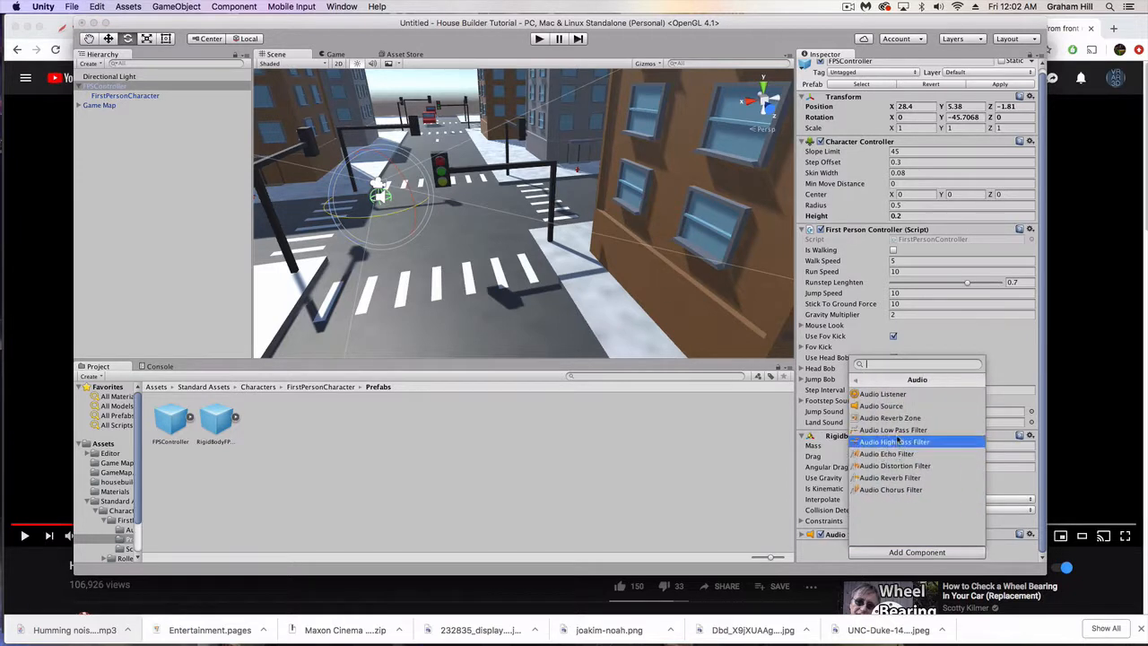
pyautogui.click(883, 395)
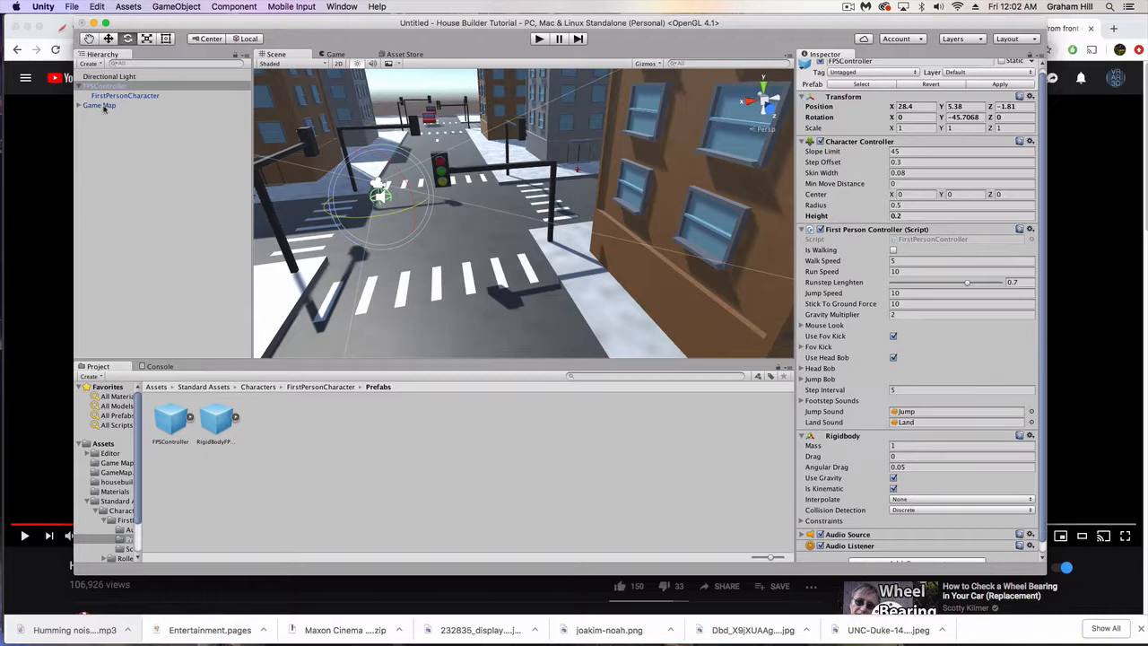
pyautogui.click(98, 104)
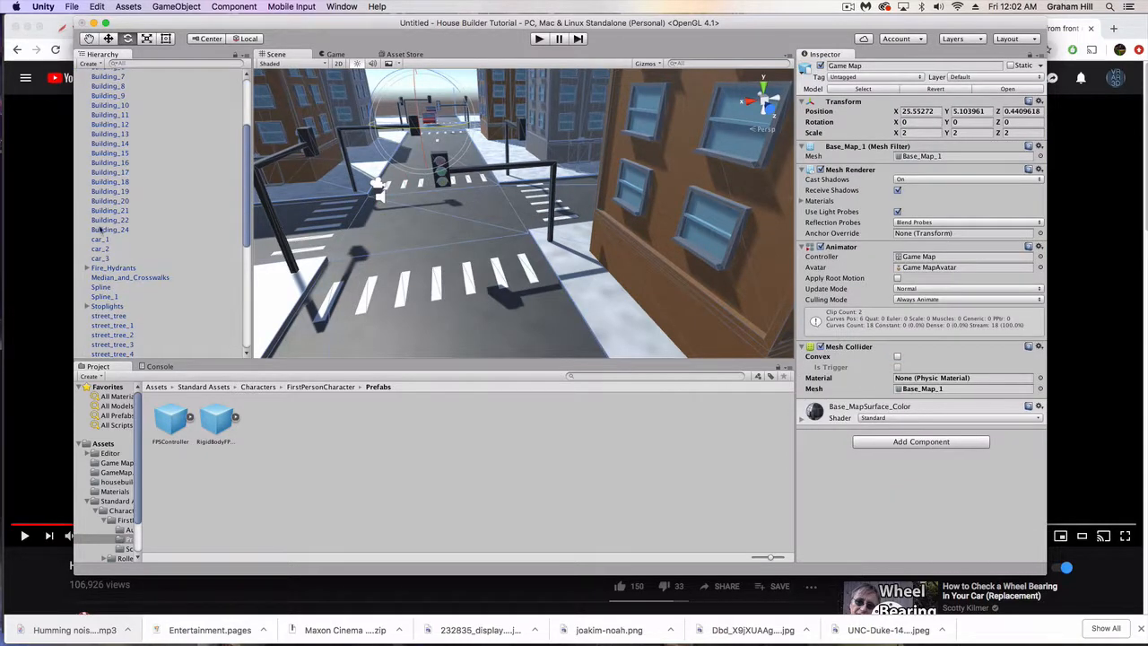
# - Add an Audio Source component to all the car objects at once
pyautogui.click(100, 248)
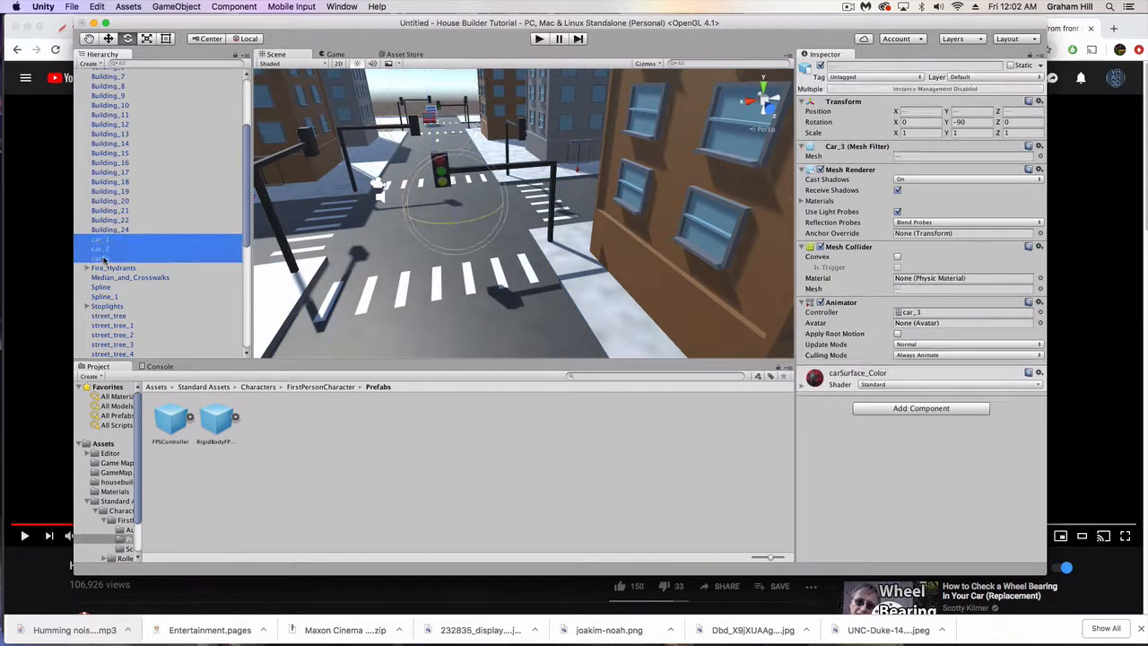
pyautogui.click(920, 409)
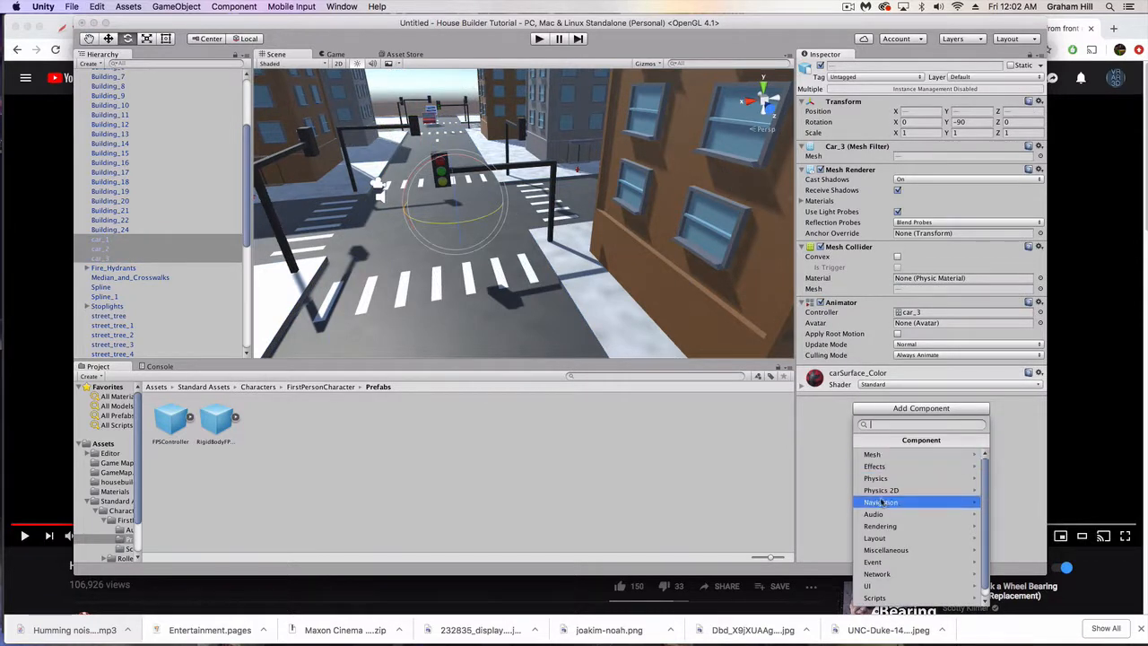
pyautogui.click(874, 514)
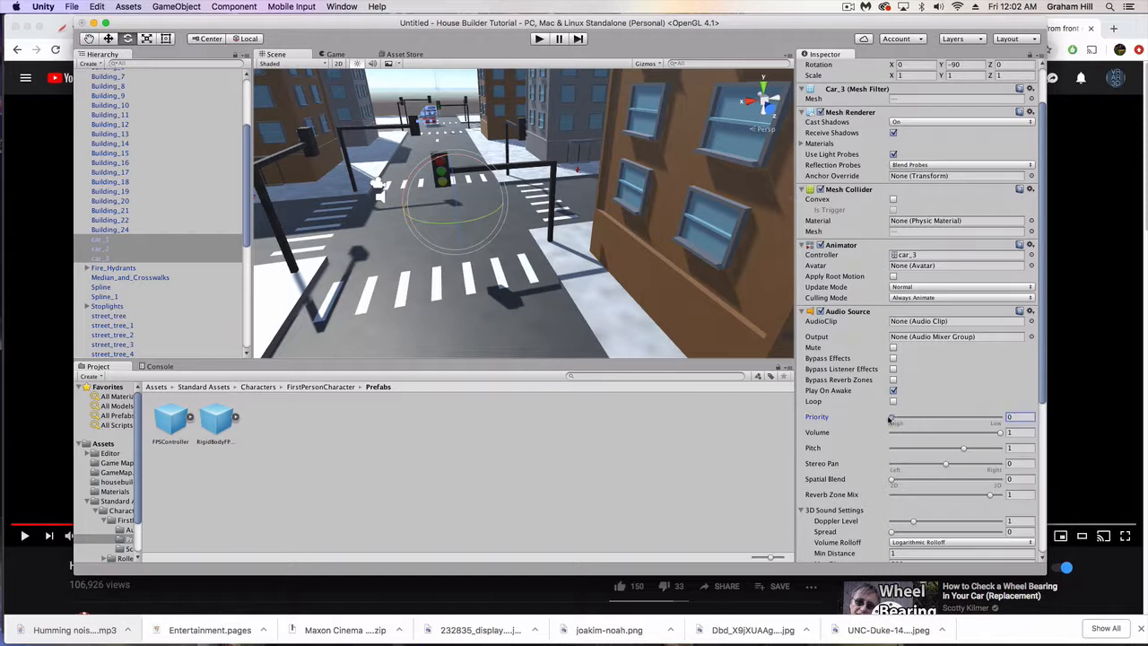
# - Set the cars' Audio Source to priority about 155, volume about 0.75 and Spatial Blend 1 (fully 3D)
pyautogui.moveTo(893, 416); pyautogui.dragTo(947, 416)
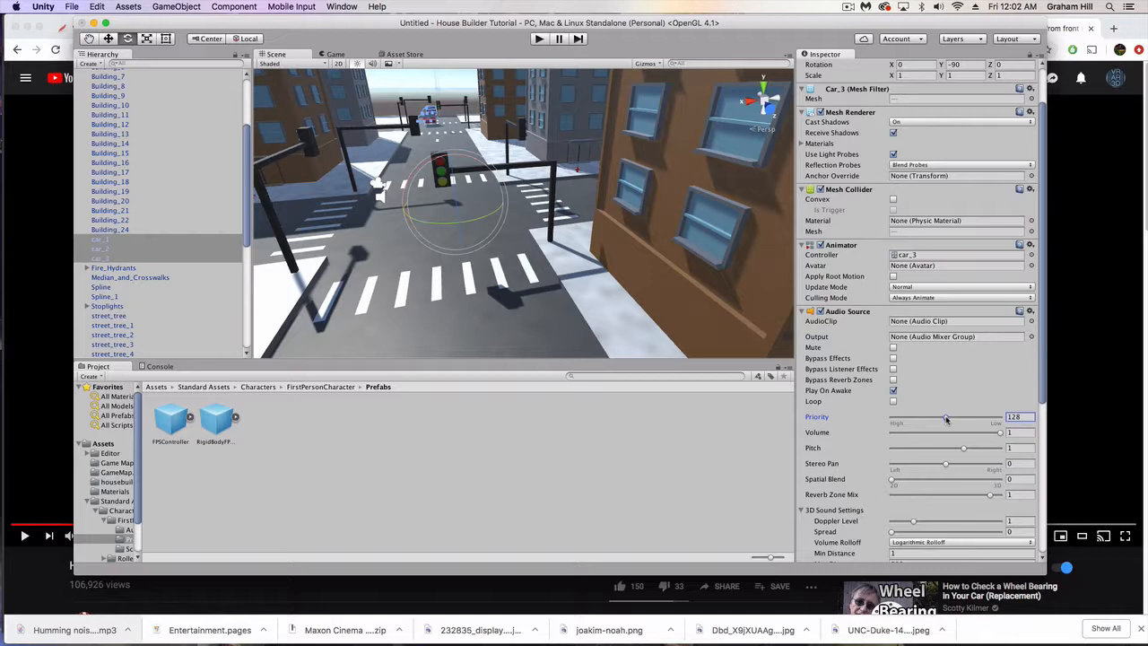
pyautogui.moveTo(947, 416); pyautogui.dragTo(948, 416)
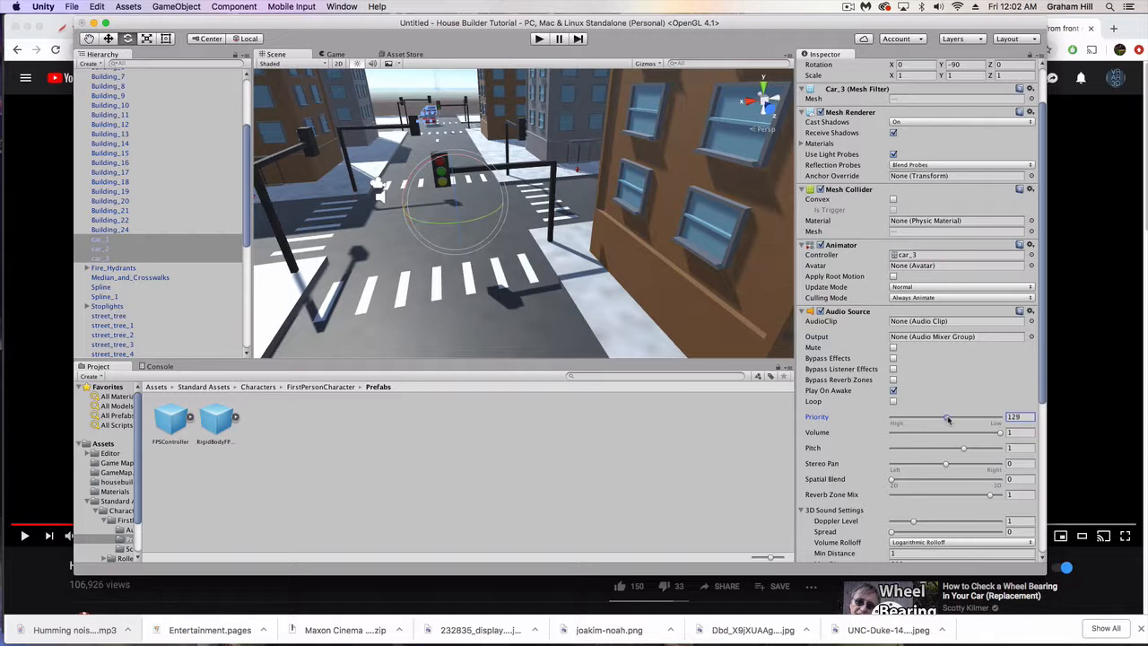
pyautogui.moveTo(947, 418); pyautogui.dragTo(959, 418)
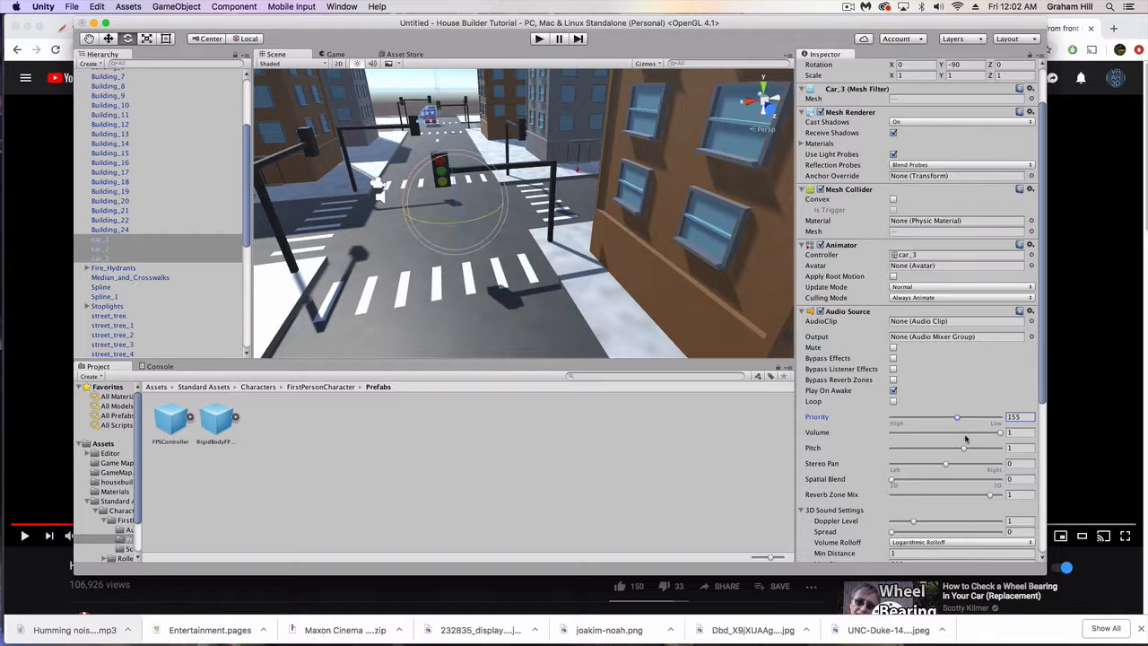
pyautogui.moveTo(999, 432); pyautogui.dragTo(966, 433)
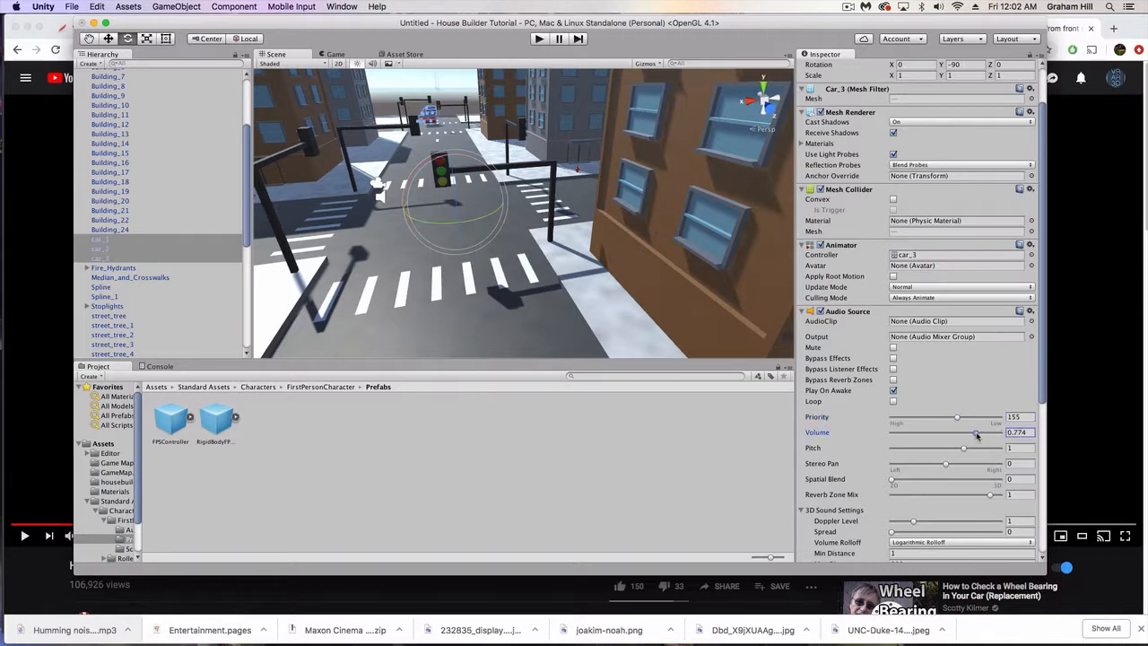
pyautogui.moveTo(976, 438); pyautogui.dragTo(974, 438)
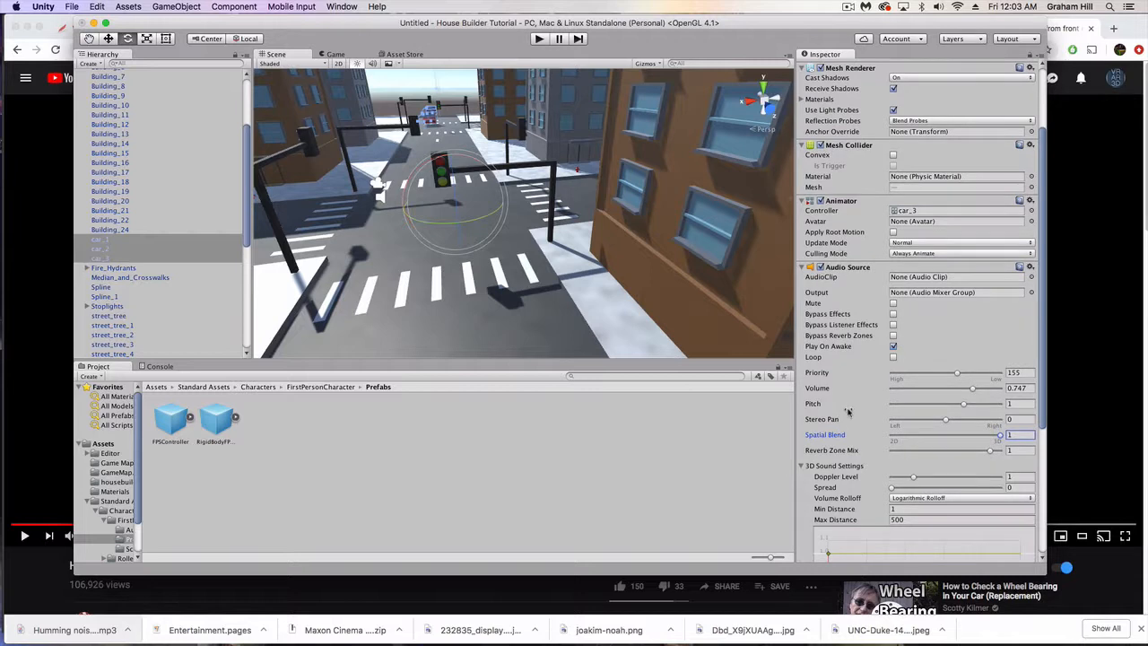
pyautogui.scroll(-3)
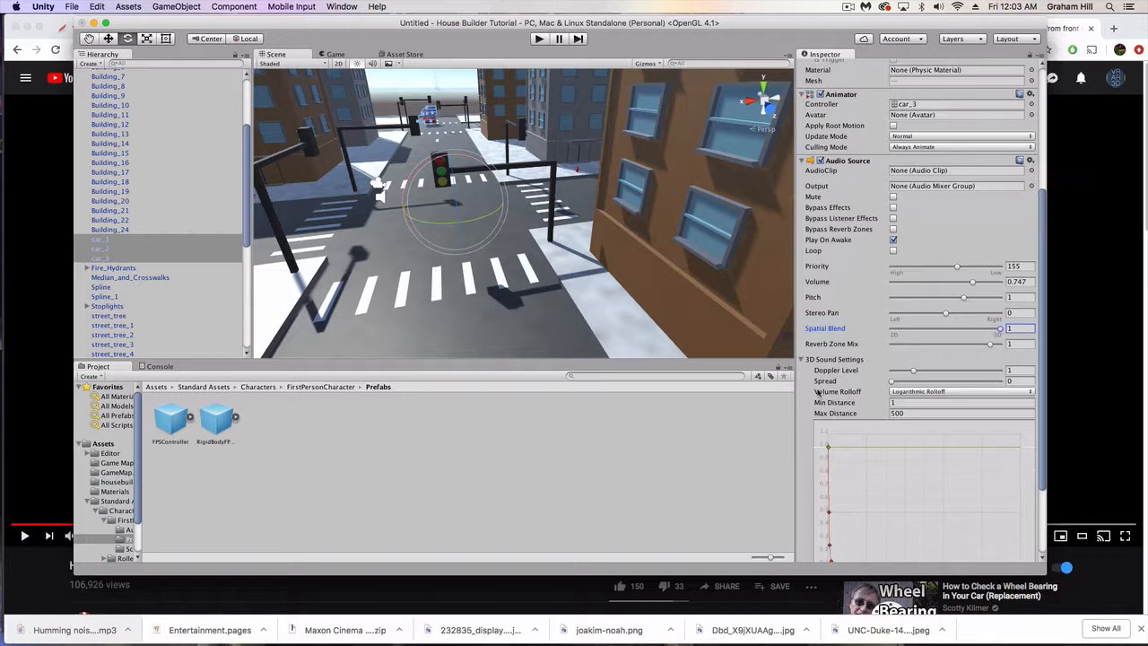
pyautogui.scroll(-3)
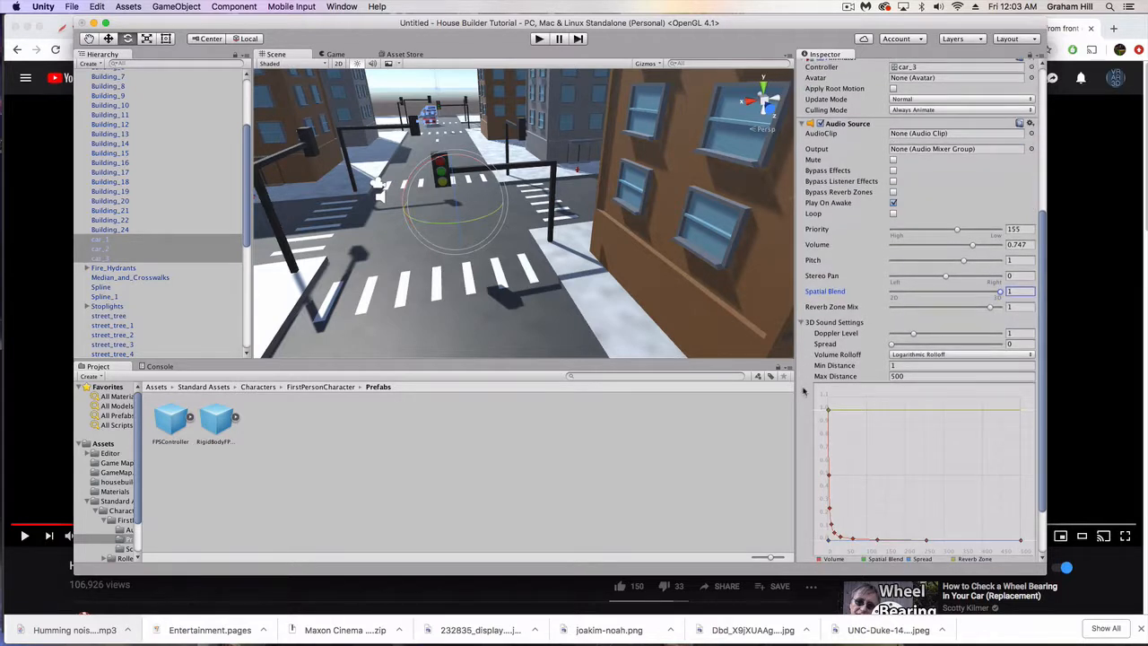
pyautogui.scroll(-3)
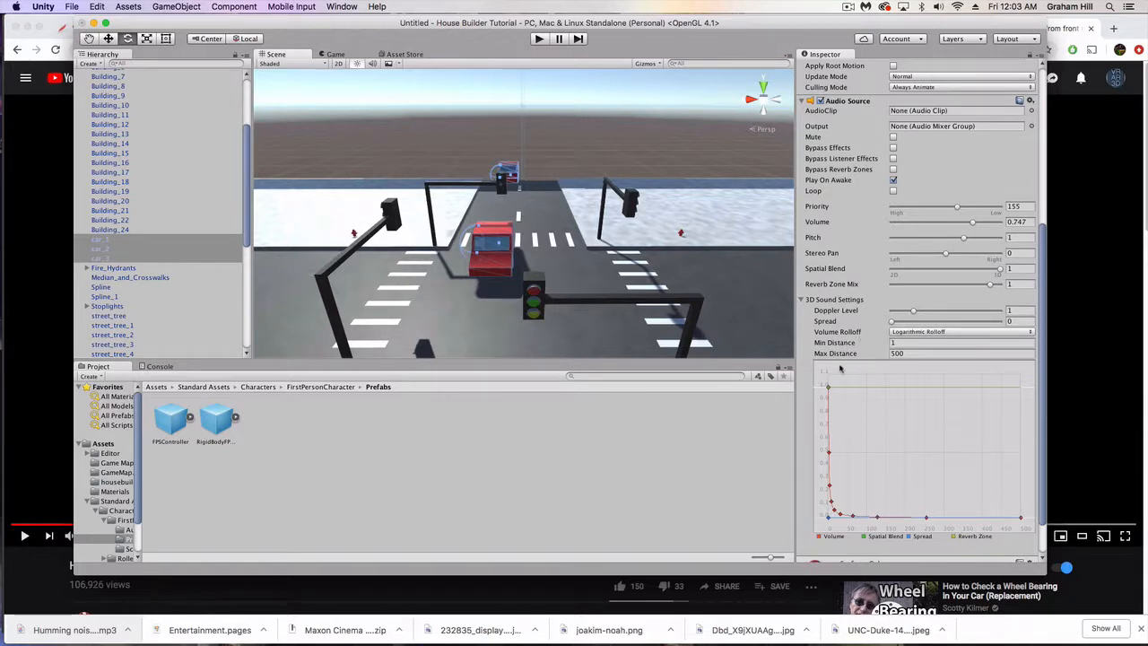
pyautogui.moveTo(685, 327)
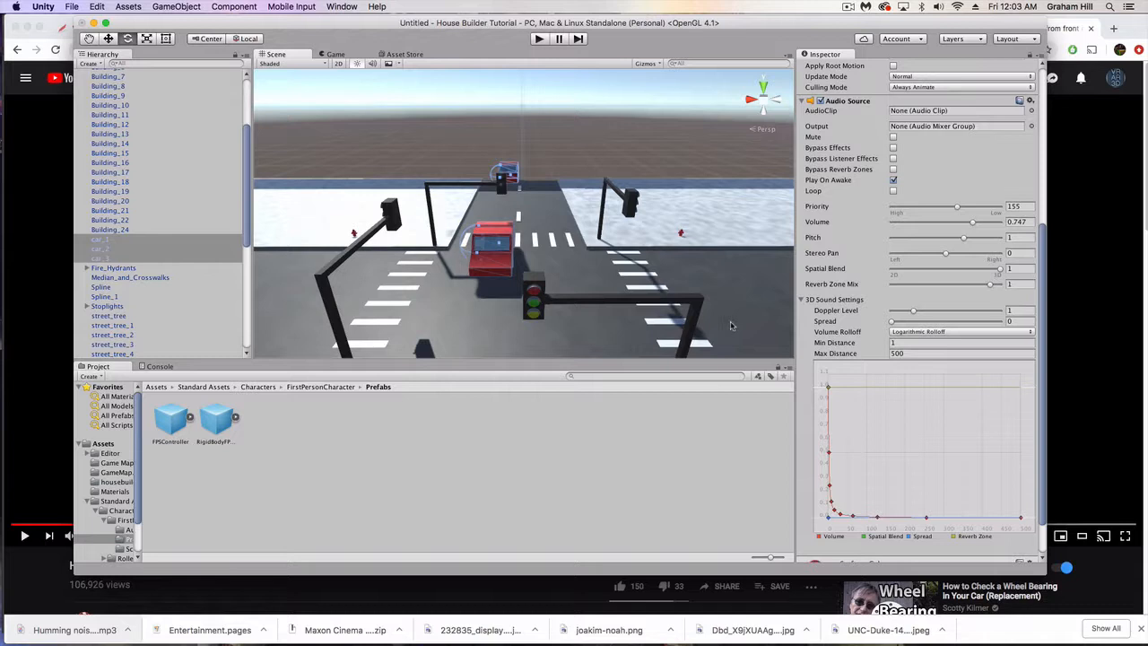
pyautogui.moveTo(477, 108)
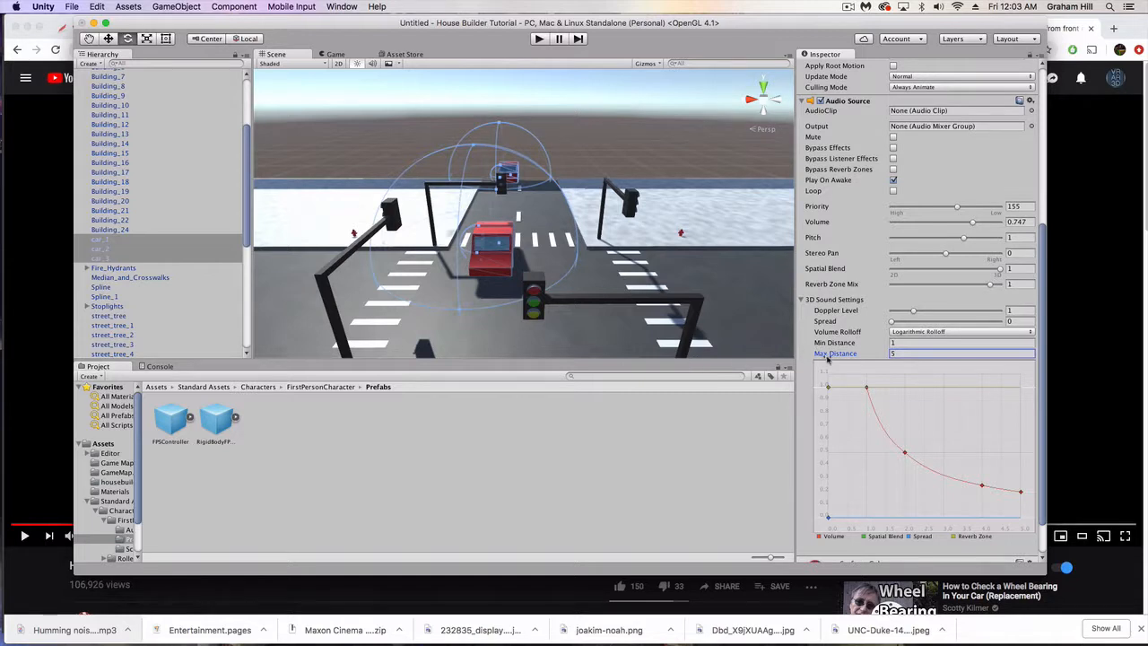
pyautogui.moveTo(836, 352)
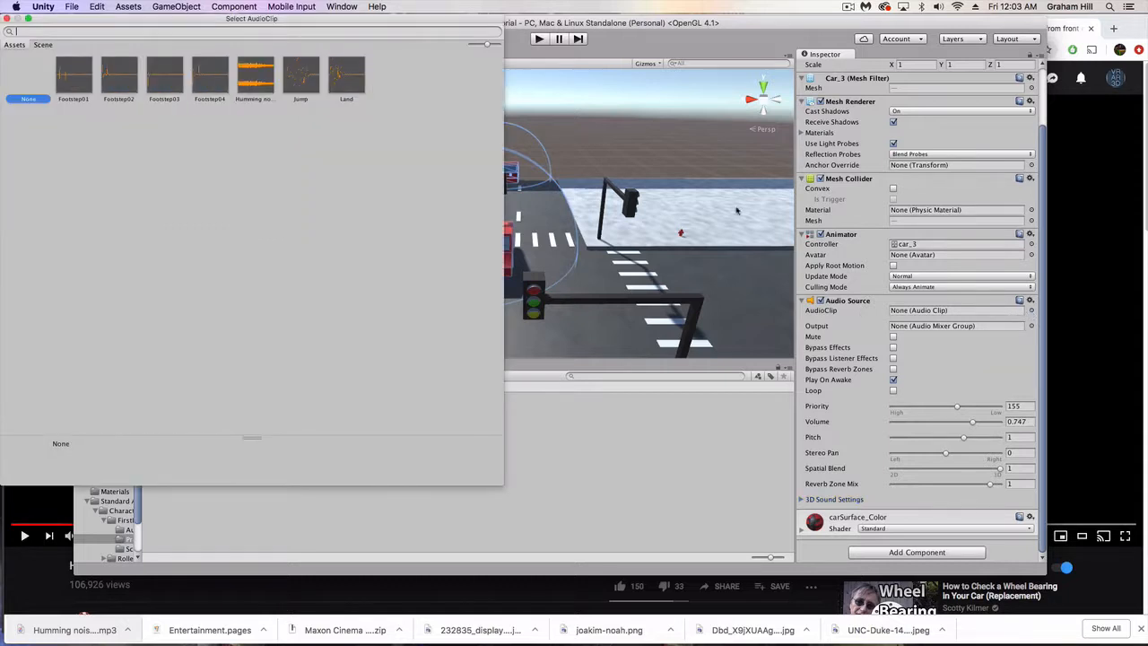
# - Assign the Humming noise clip as the cars' AudioClip
pyautogui.click(255, 76)
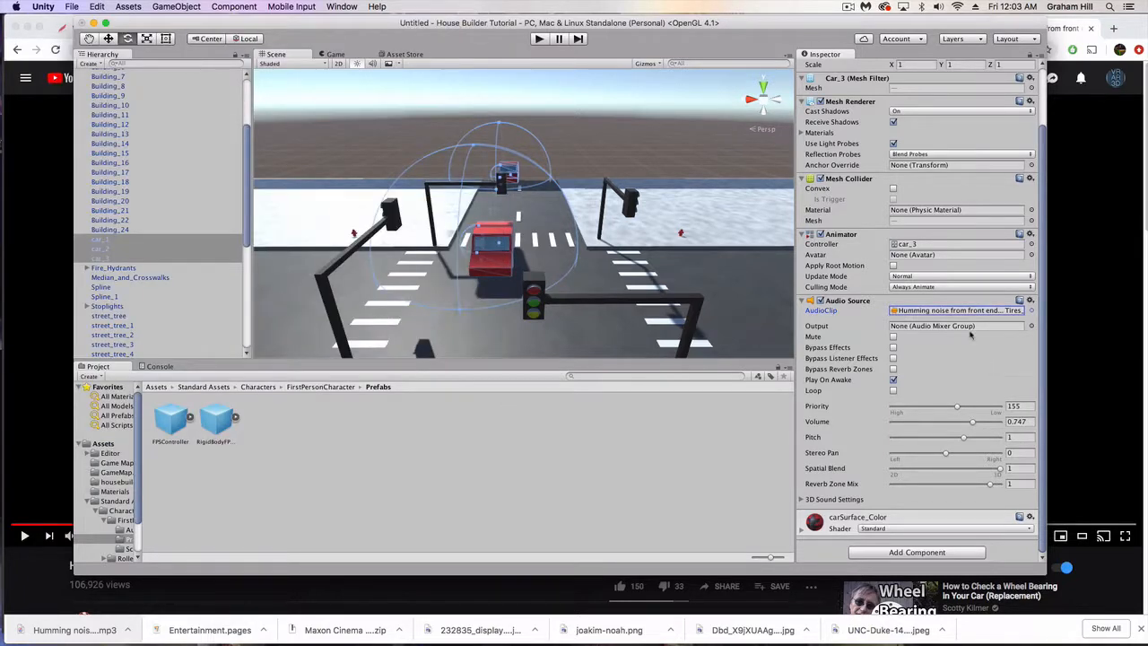
pyautogui.click(103, 287)
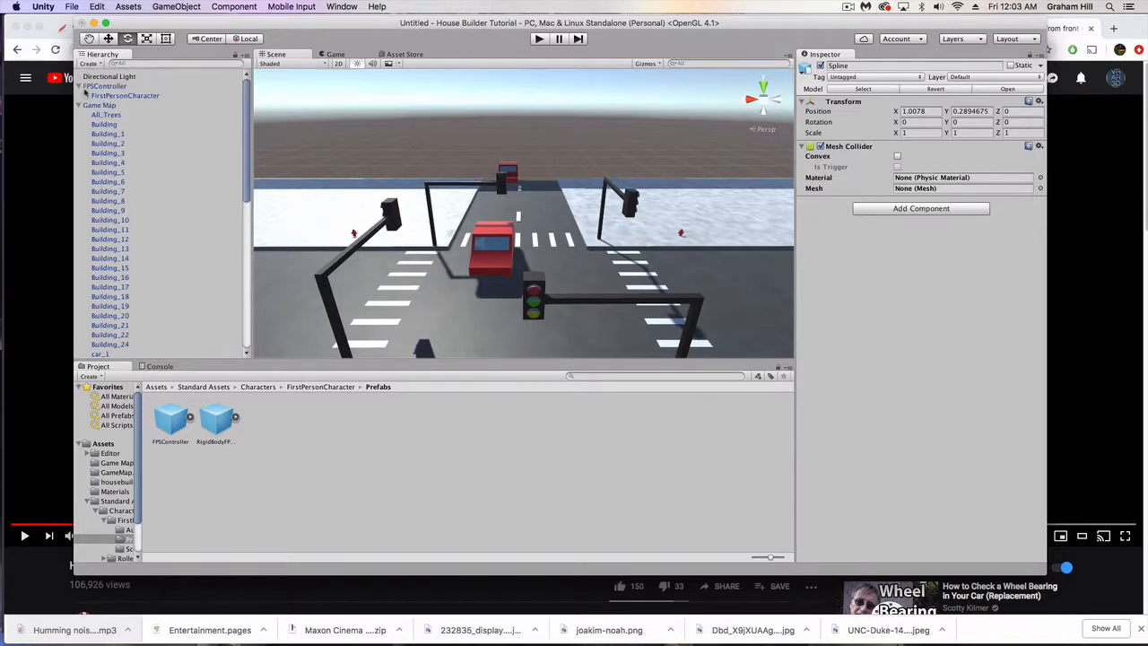
# - Test the scene and observe the console warning about two audio listeners
pyautogui.click(79, 105)
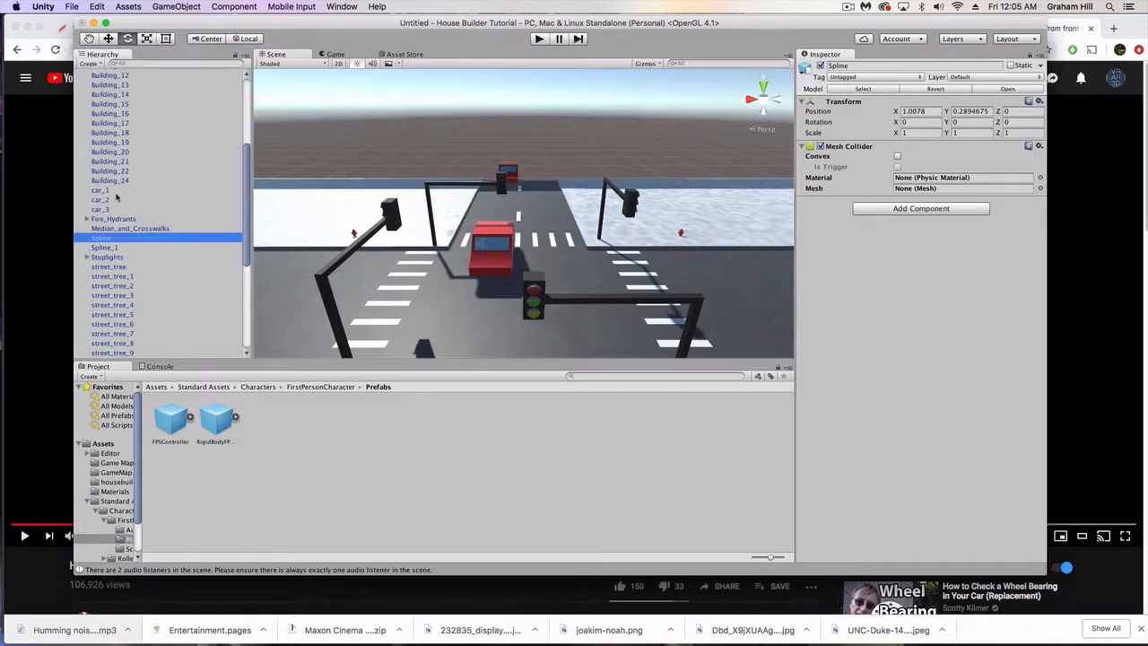
# - Confirm the cars' audio sources have Loop enabled and run the city scene in Play mode
pyautogui.click(101, 190)
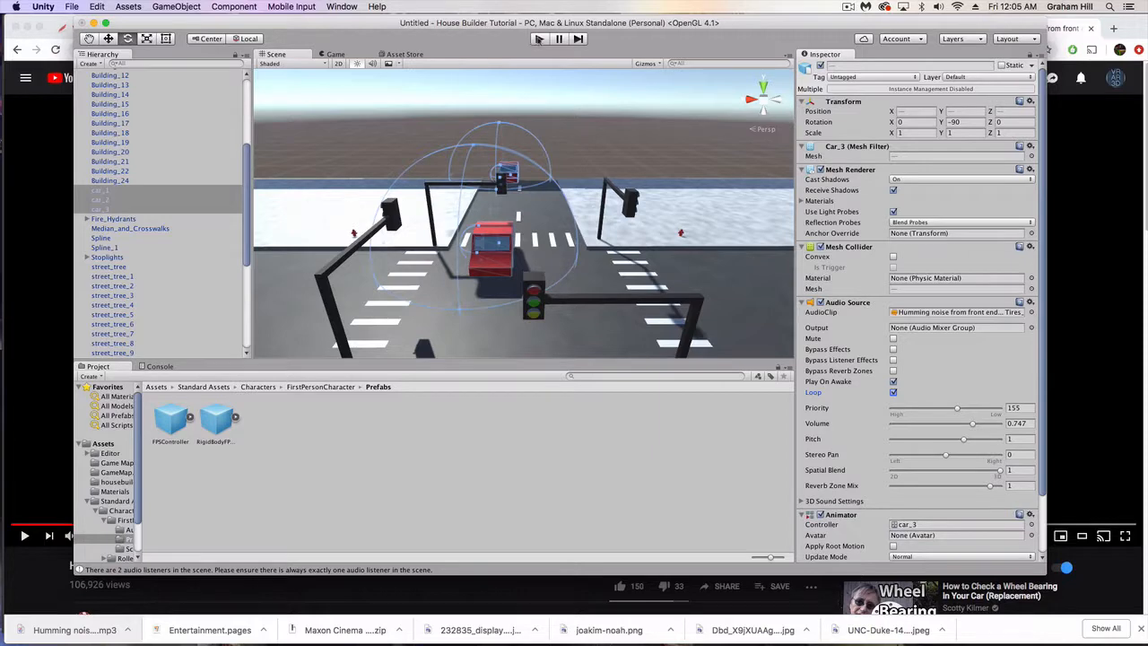
pyautogui.click(538, 40)
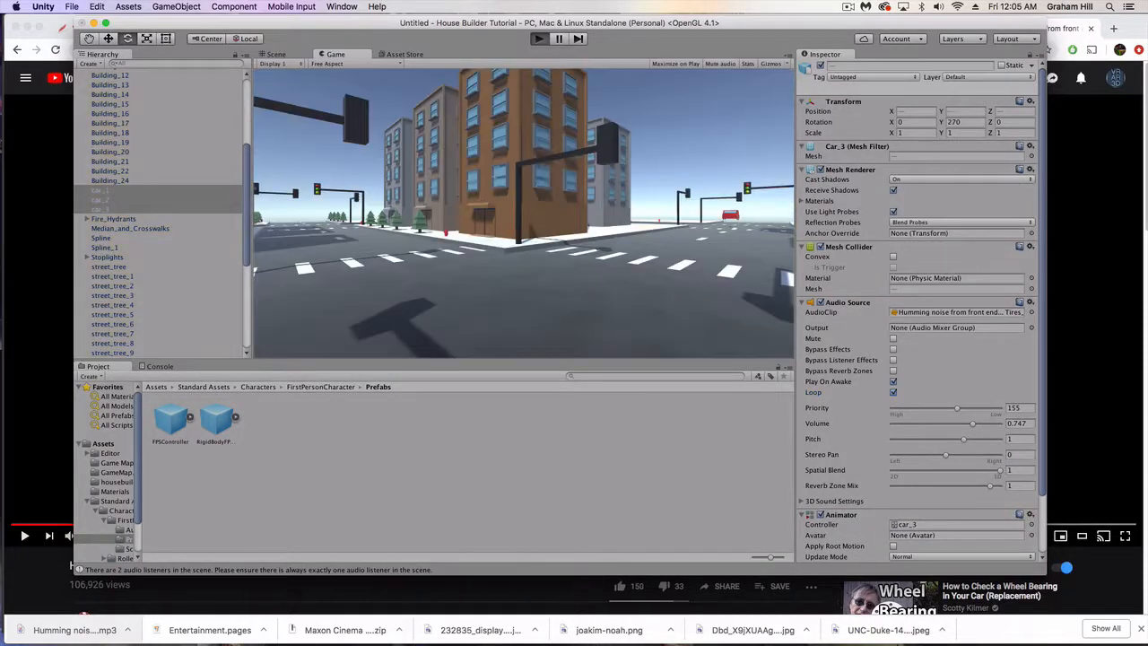